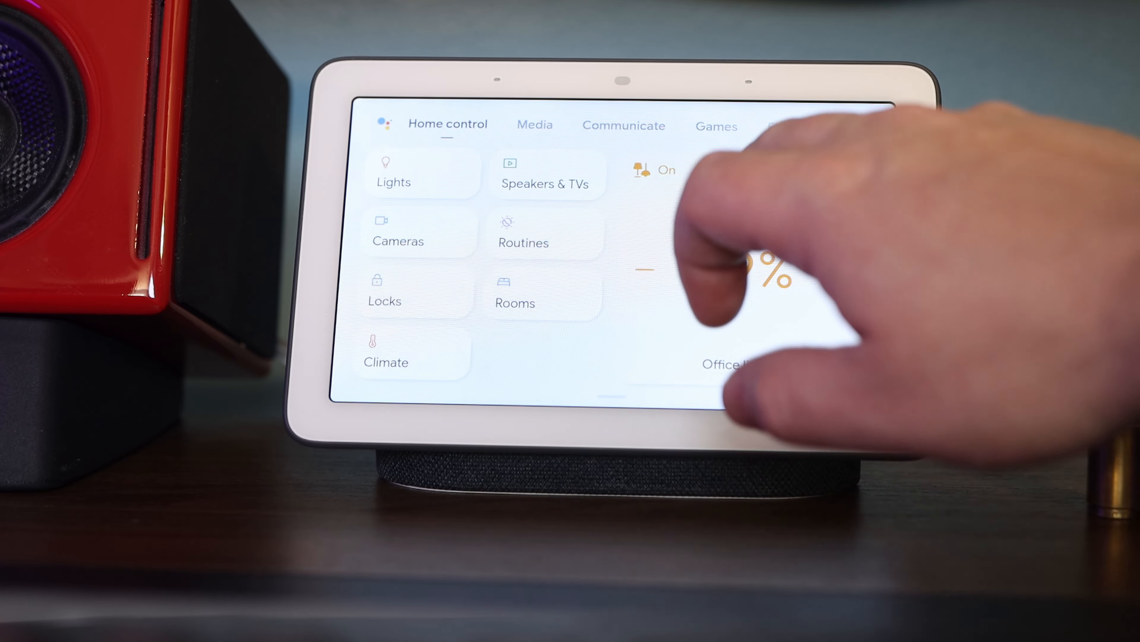
# Step: Open LXTerminal from the Pi taskbar to get a shell prompt
pyautogui.click(738, 270)
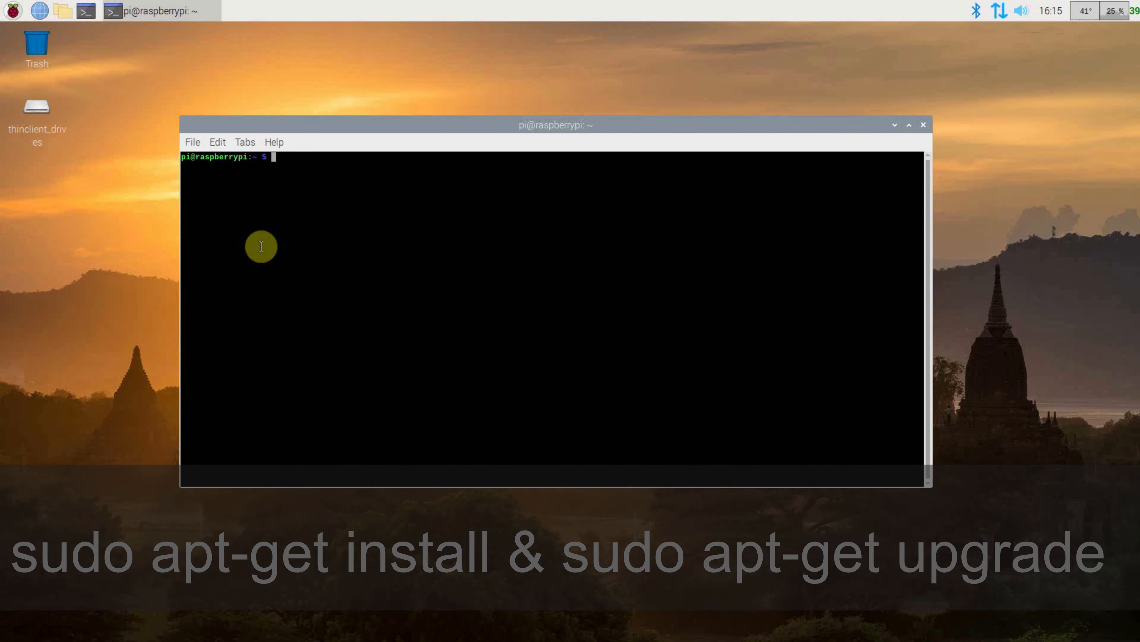
# Step: Run sudo npm install cast-web-api-cli -g to install the CLI globally
pyautogui.write('sudo npm install cast-web-api')
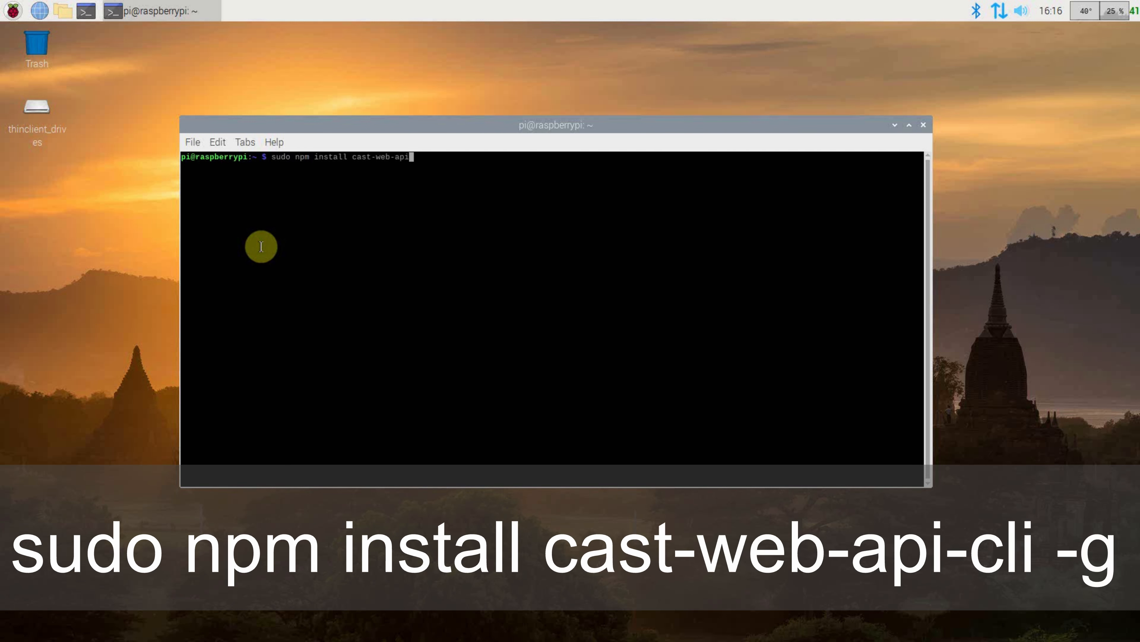
pyautogui.write('-cli -g')
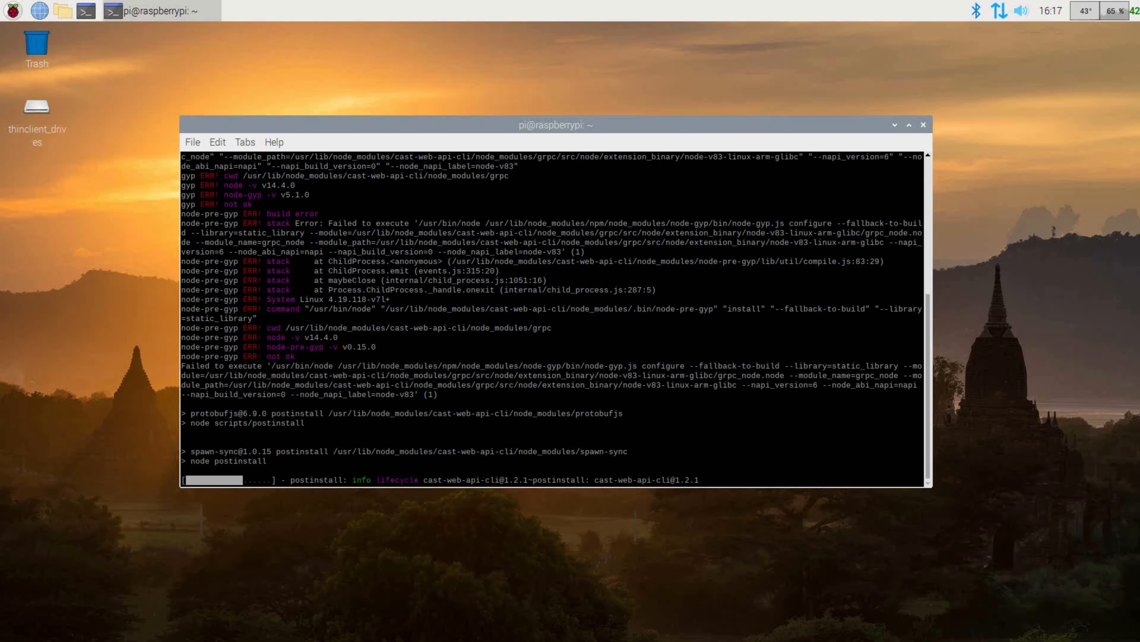
# Step: Run cast-web-api-cli for its help, then cast-web-api-cli status showing an empty daemon table
pyautogui.write('cas')
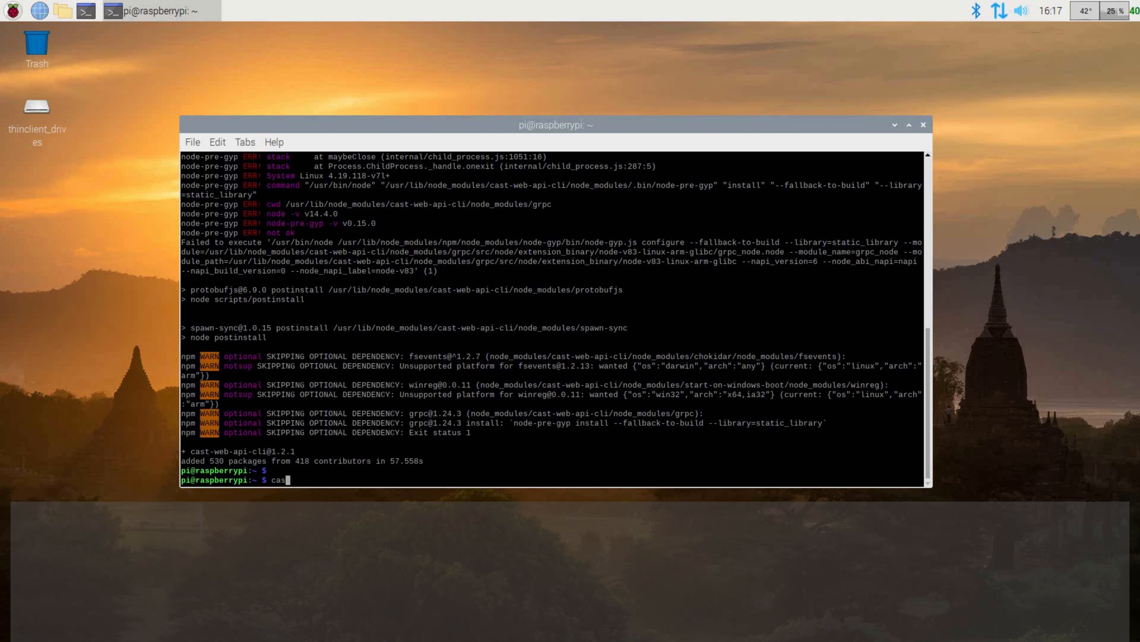
pyautogui.write('t-web-api-cli')
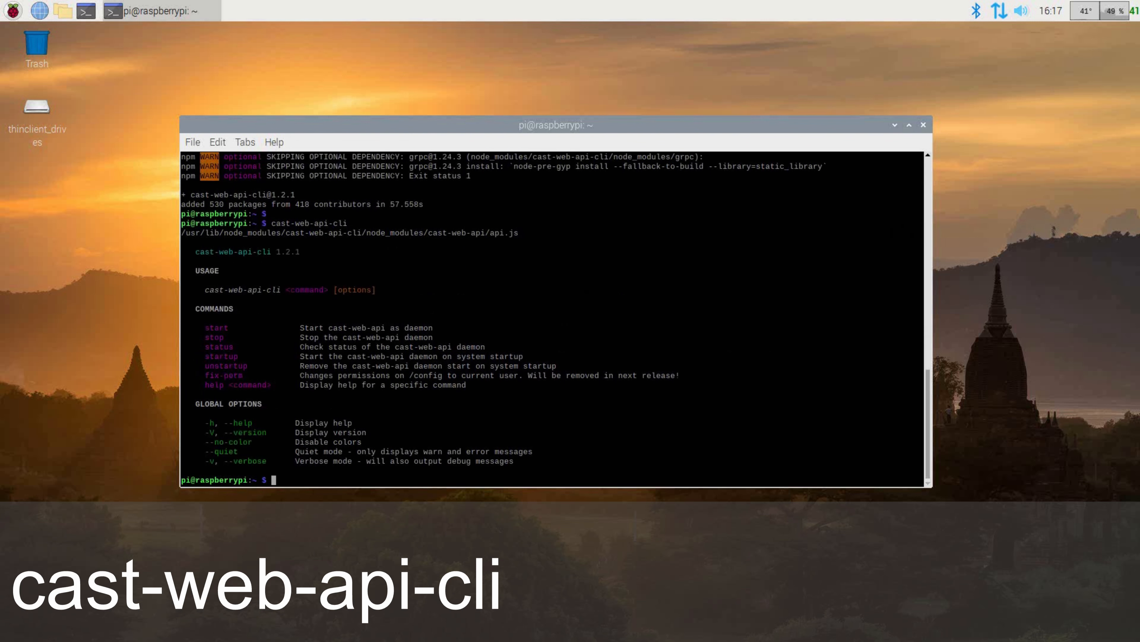
pyautogui.write('c')
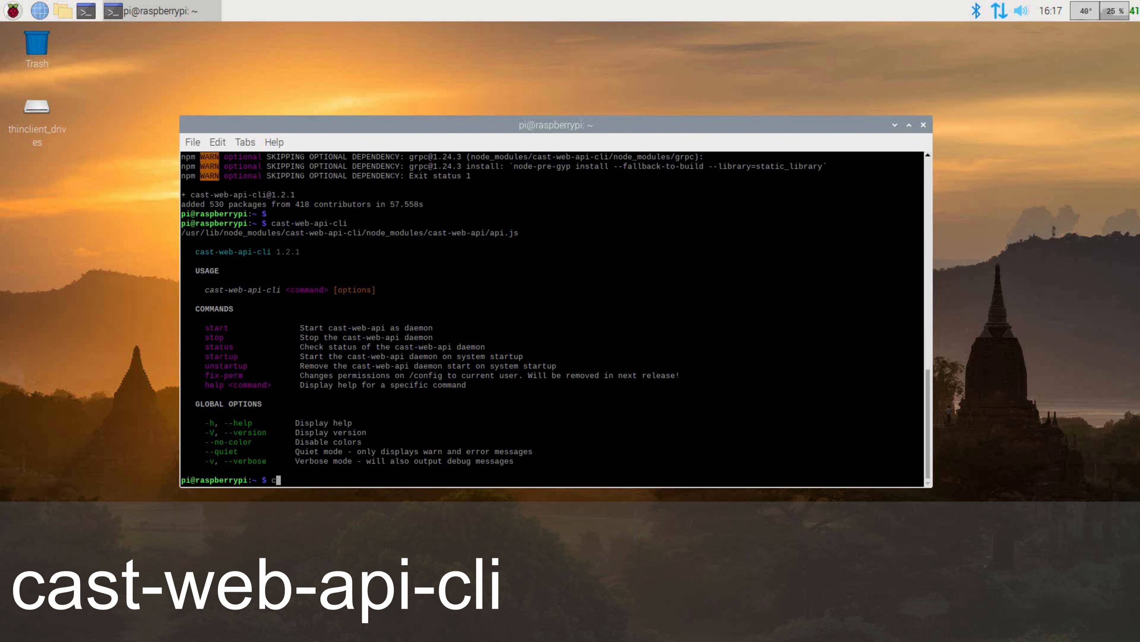
pyautogui.write('ast-web-')
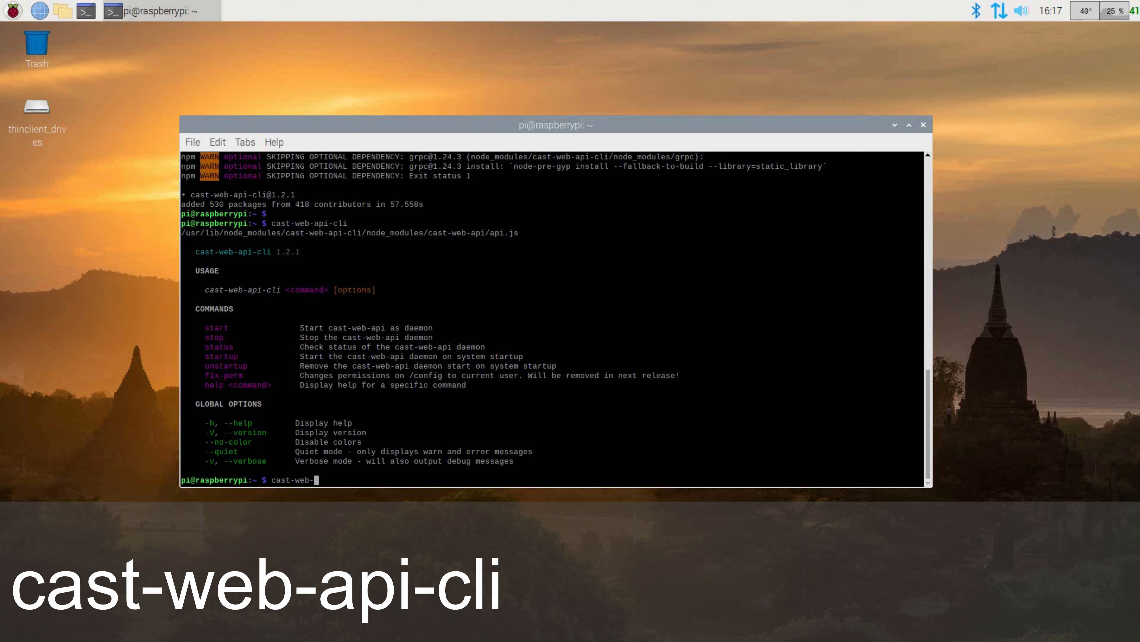
pyautogui.write('api-cli status')
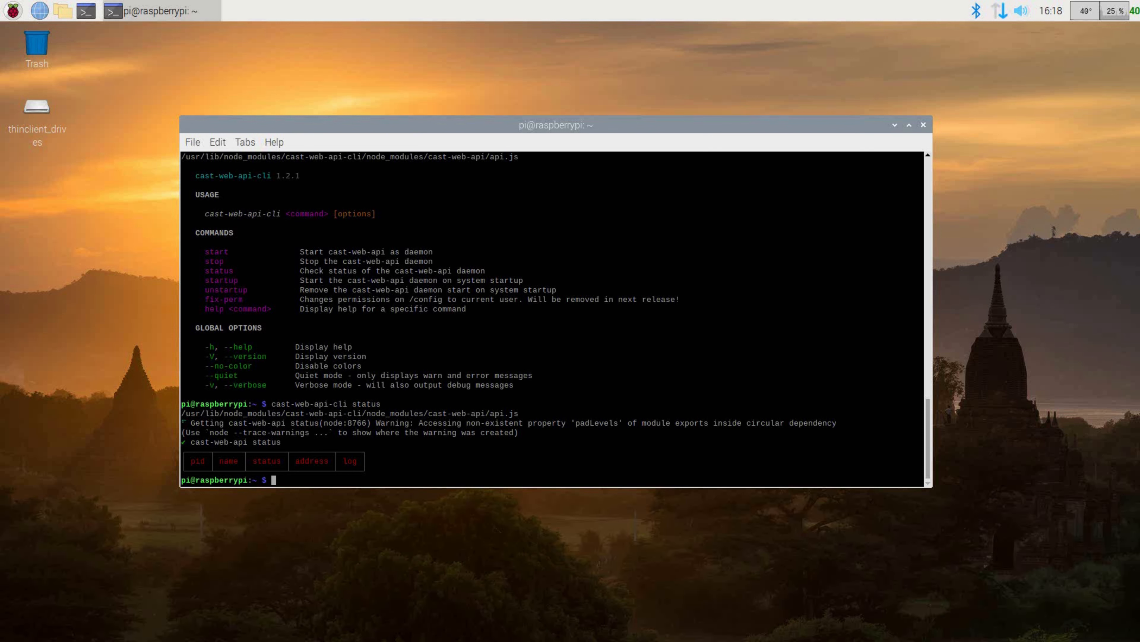
# Step: Run cast-web-api-cli start so the service reports online at 127.0.0.1:3000
pyautogui.write('cast-web-api-cli start')
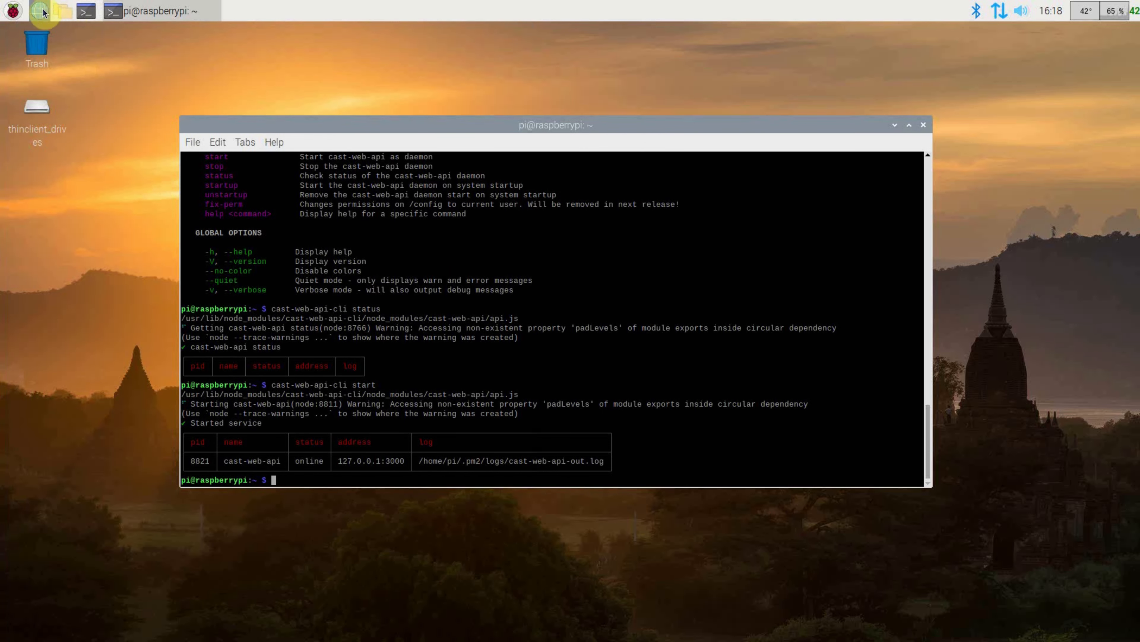
pyautogui.click(39, 11)
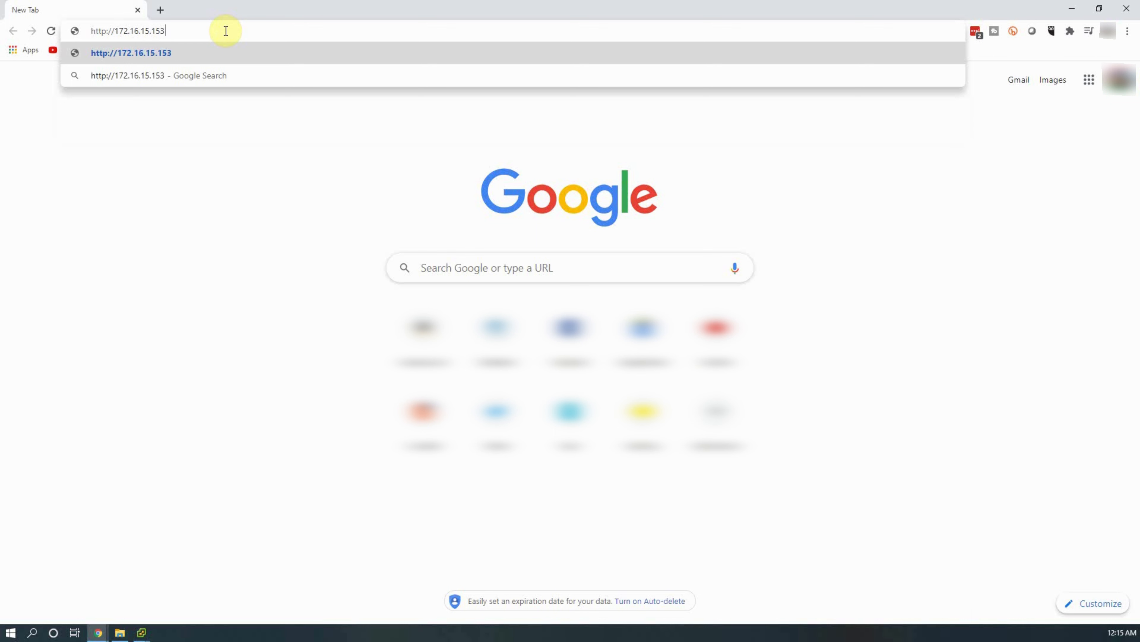
pyautogui.write(':')
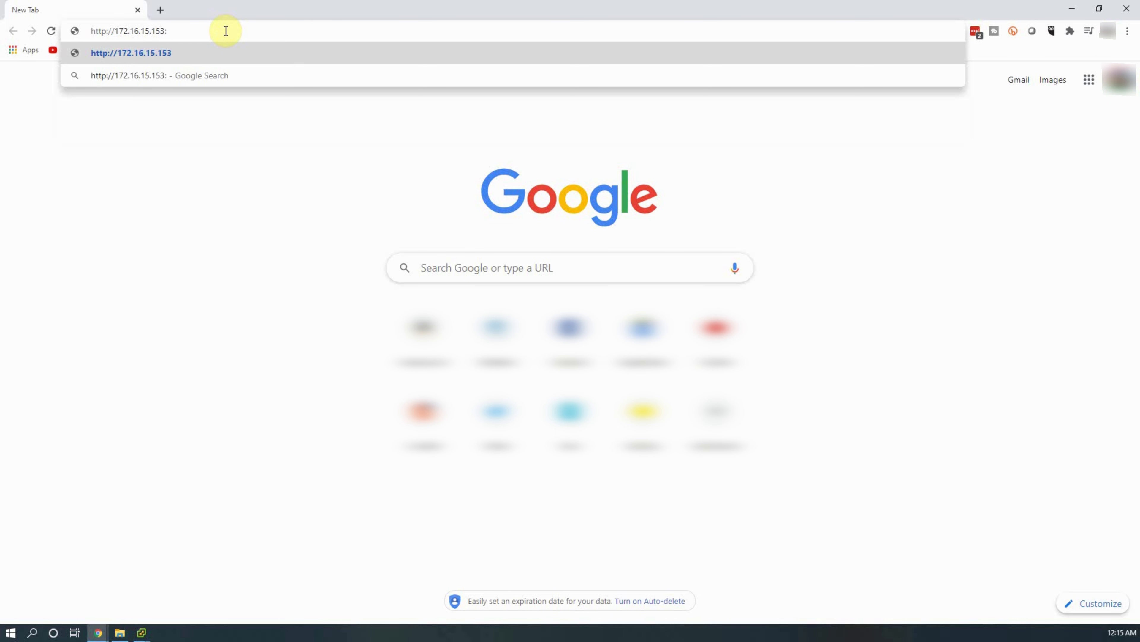
pyautogui.write('300')
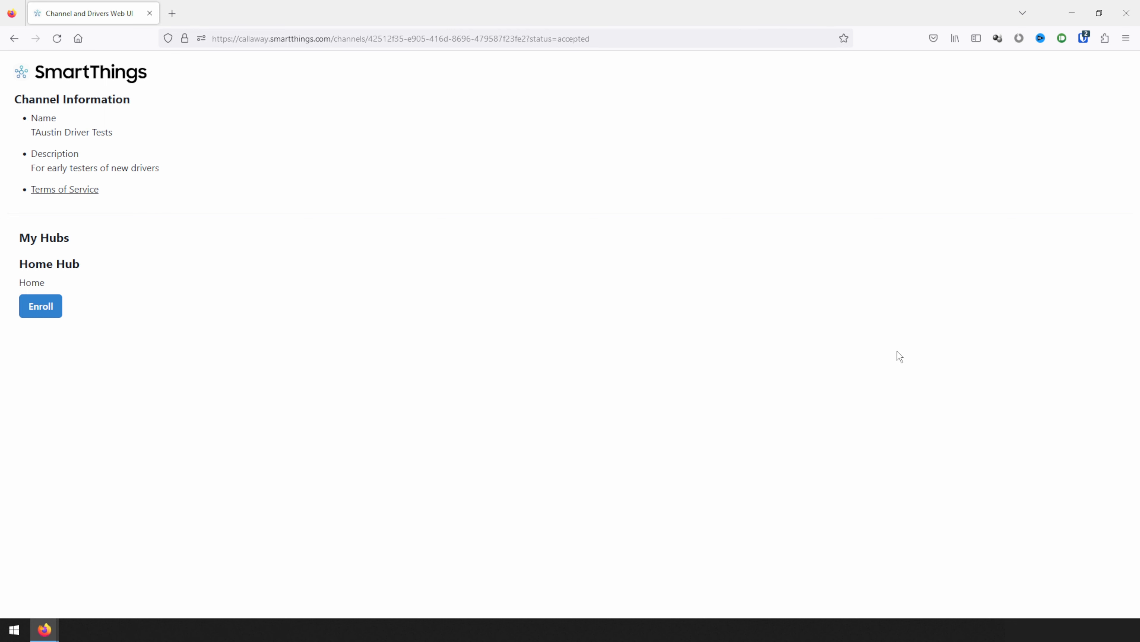
pyautogui.moveTo(32, 322)
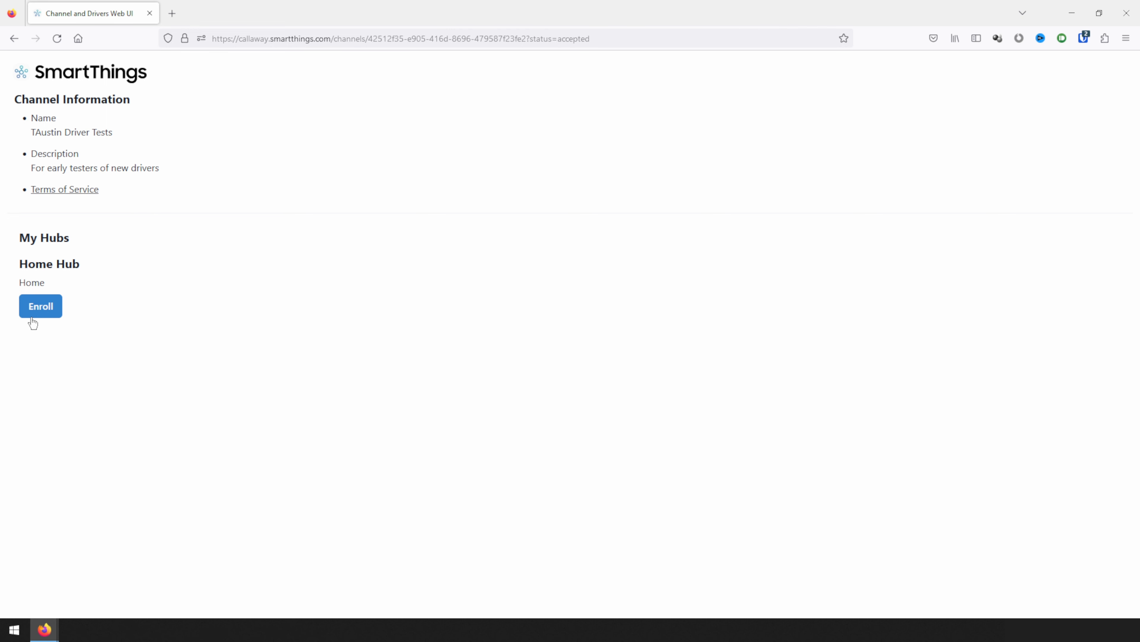
pyautogui.moveTo(833, 337)
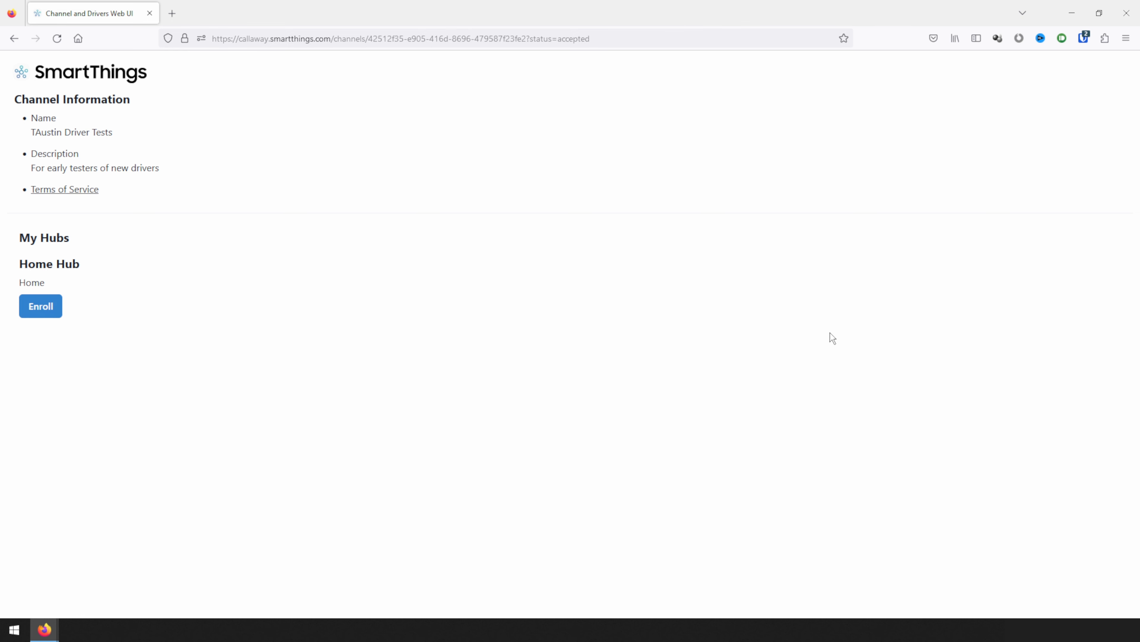
# Step: Enroll the Home Hub in the channel and install the Google Cast V0.1 driver from Available Drivers
pyautogui.click(40, 305)
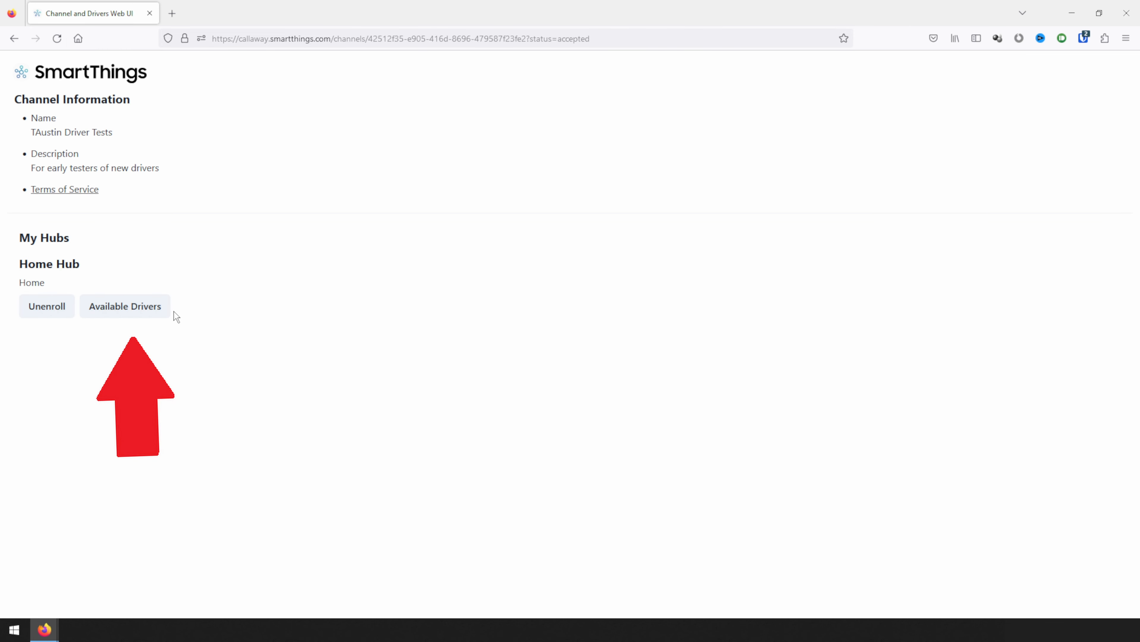
pyautogui.click(124, 305)
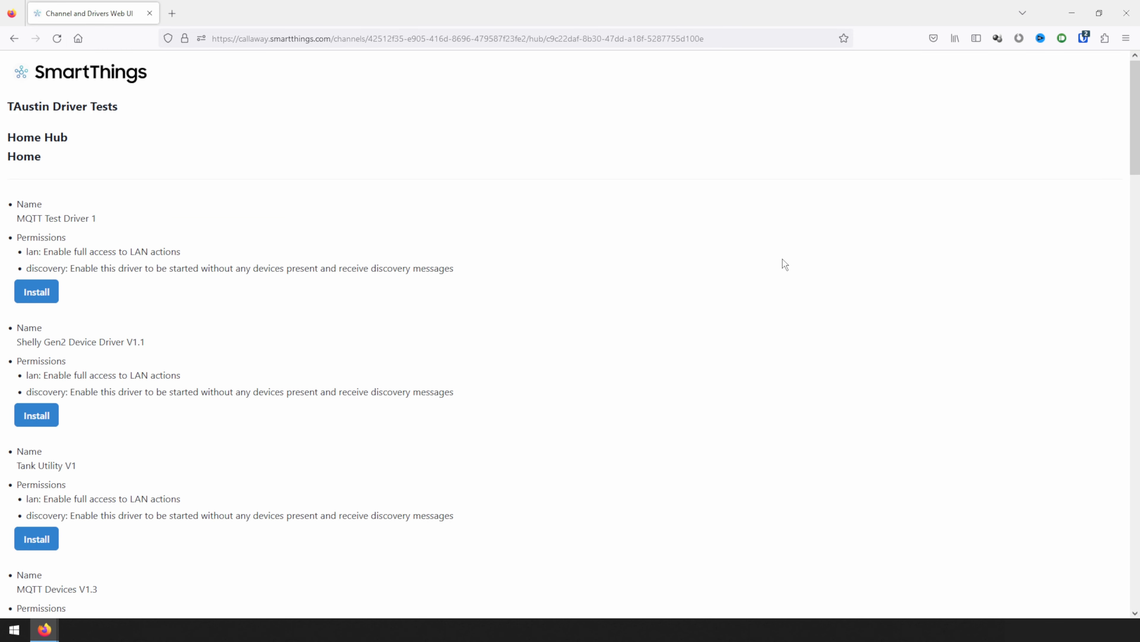
pyautogui.scroll(-3)
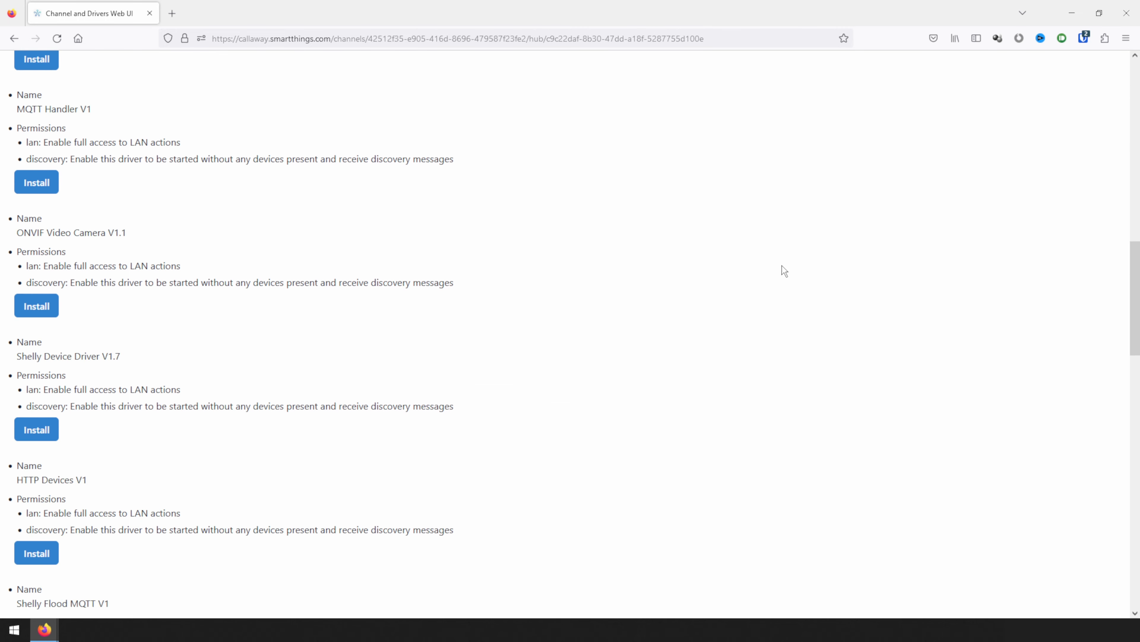
pyautogui.scroll(-3)
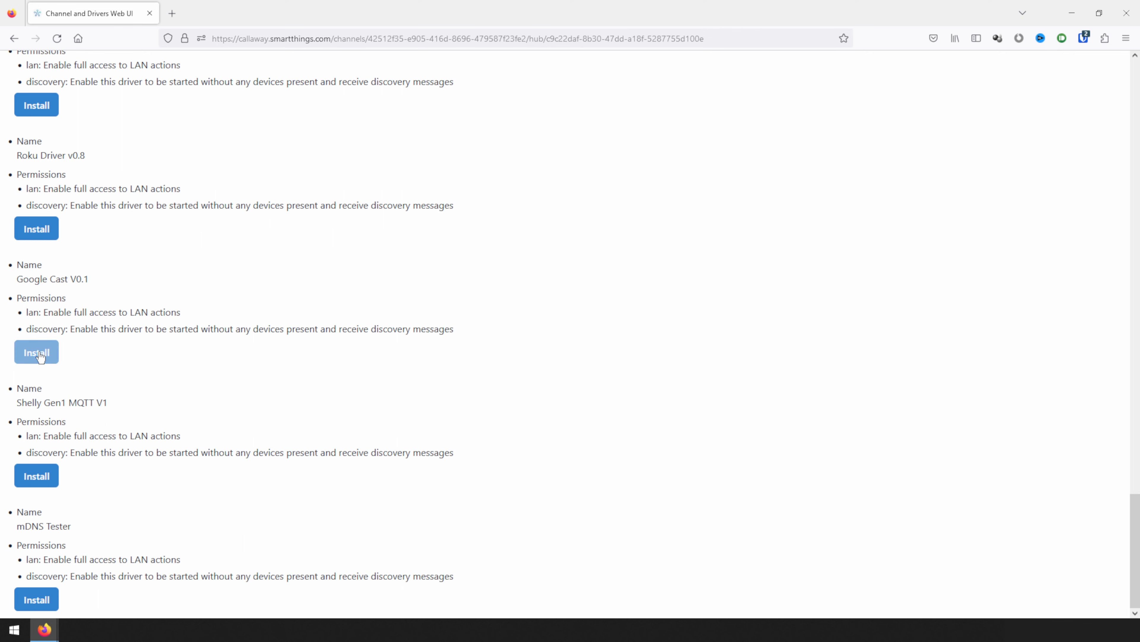
pyautogui.click(36, 351)
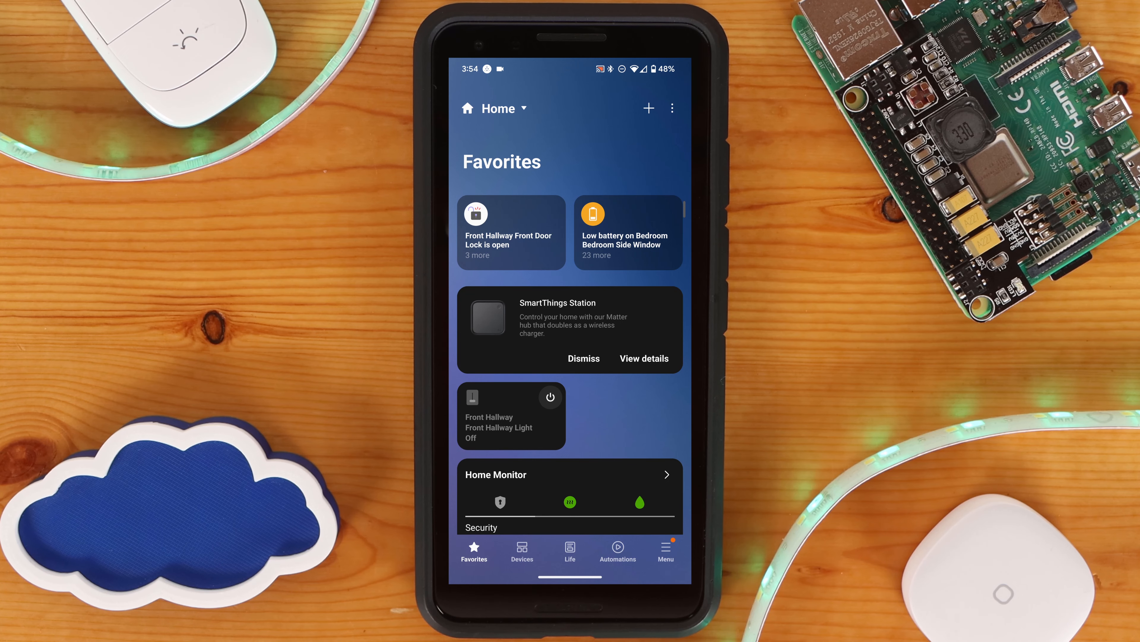
# Step: Scan for nearby devices so the Google Cast Manager device is created in the home
pyautogui.click(522, 551)
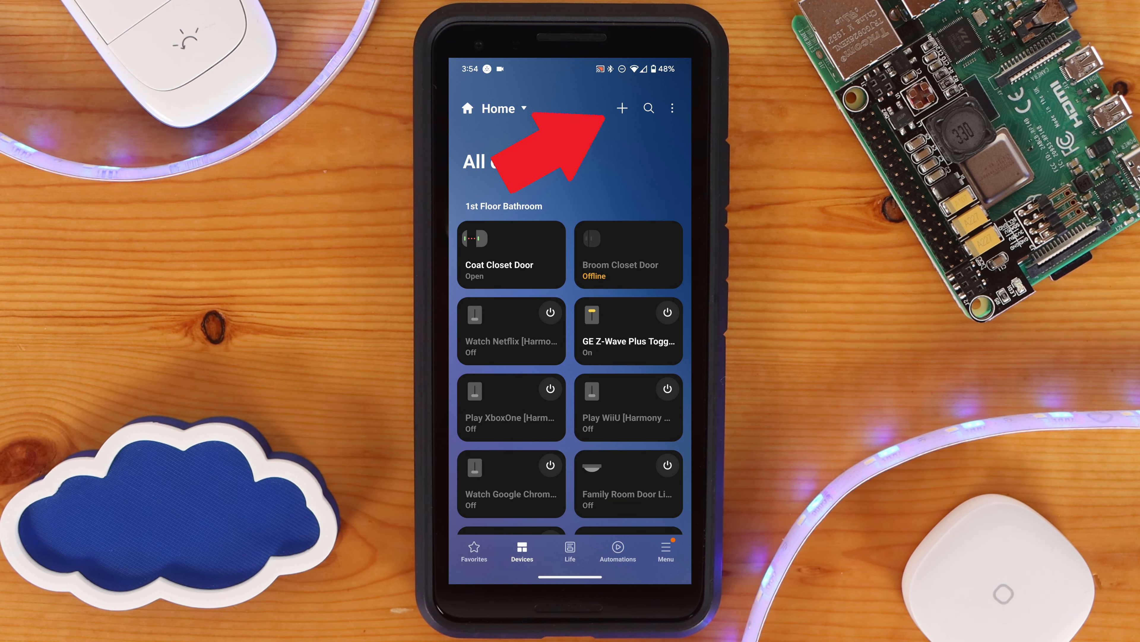
pyautogui.click(622, 108)
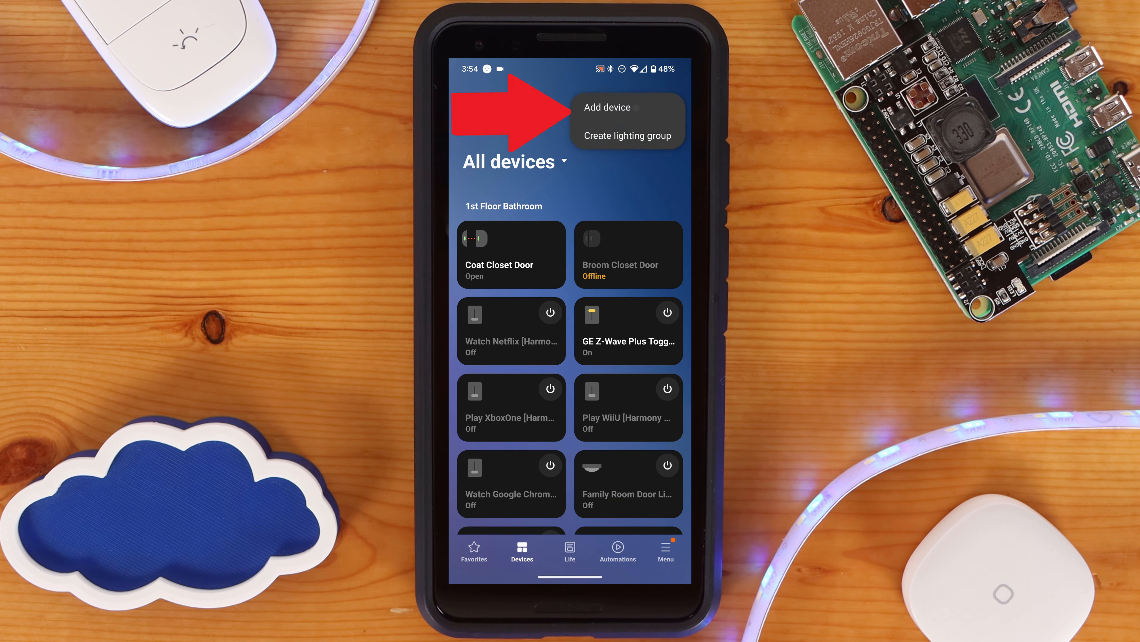
pyautogui.click(606, 107)
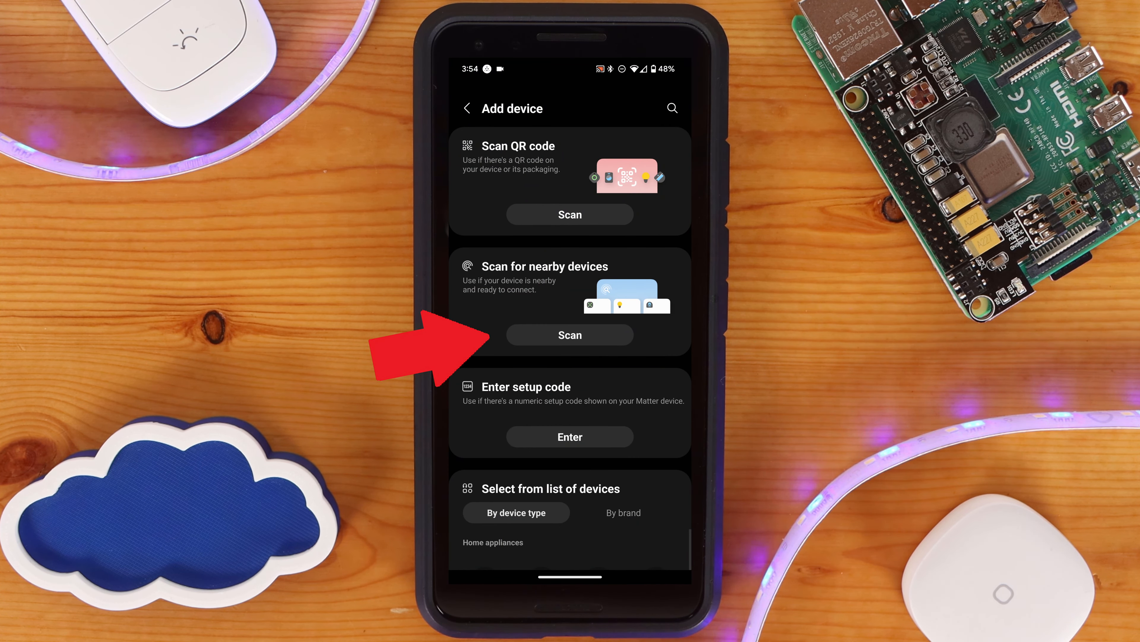
pyautogui.click(569, 334)
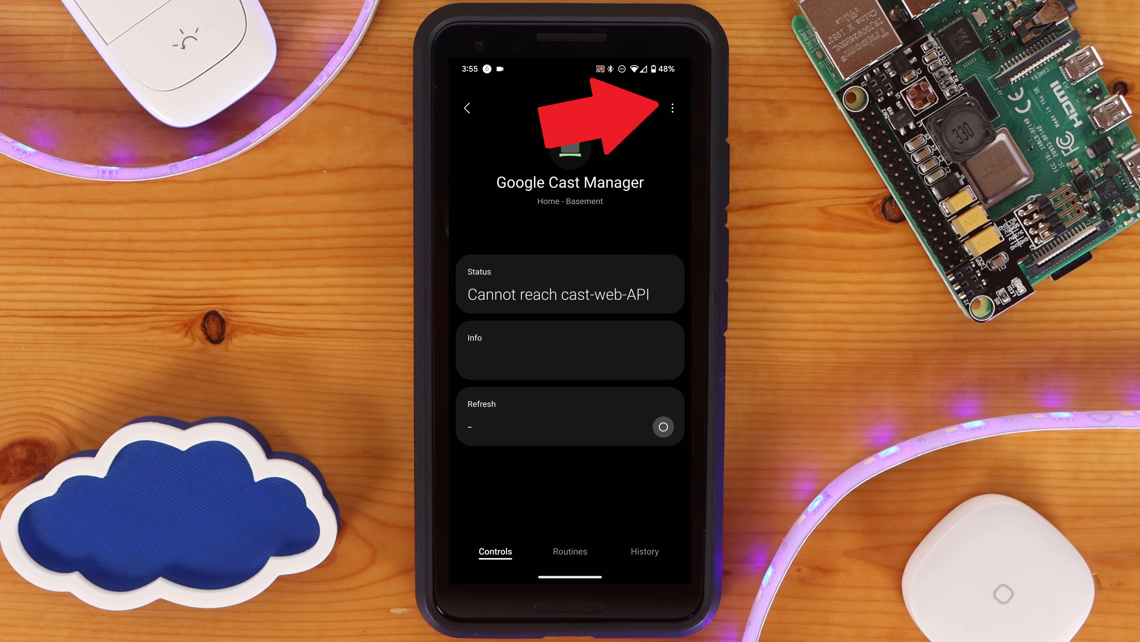
# Step: Set Google Cast Manager's Cast-Web-API Host Address to 172.16.230.14:3000 and save it
pyautogui.click(671, 107)
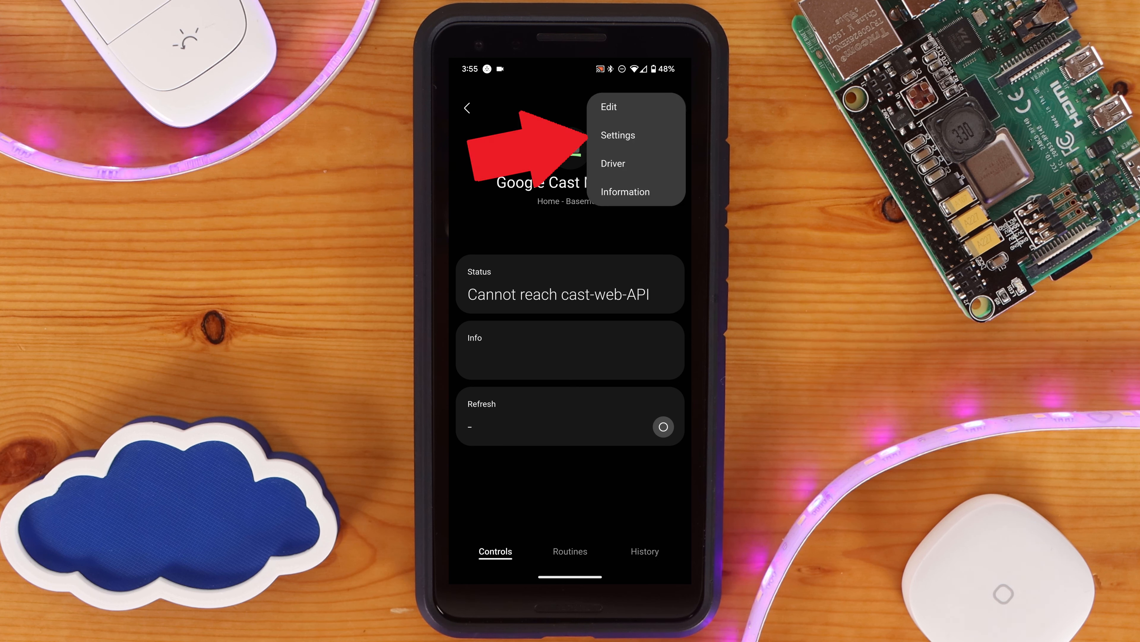
pyautogui.click(618, 136)
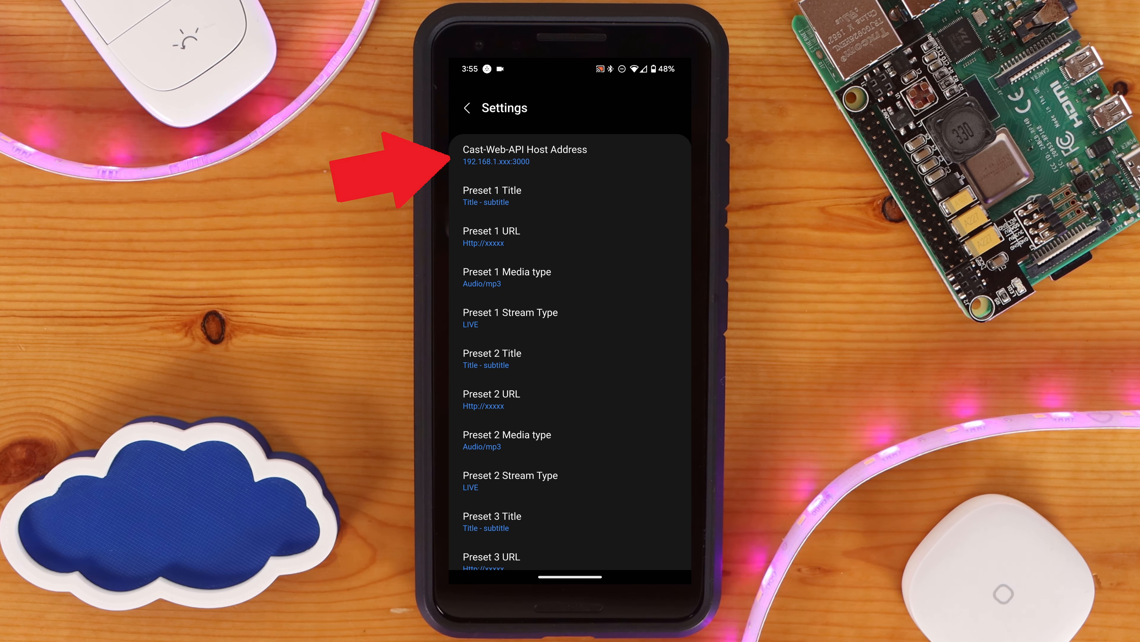
pyautogui.click(525, 155)
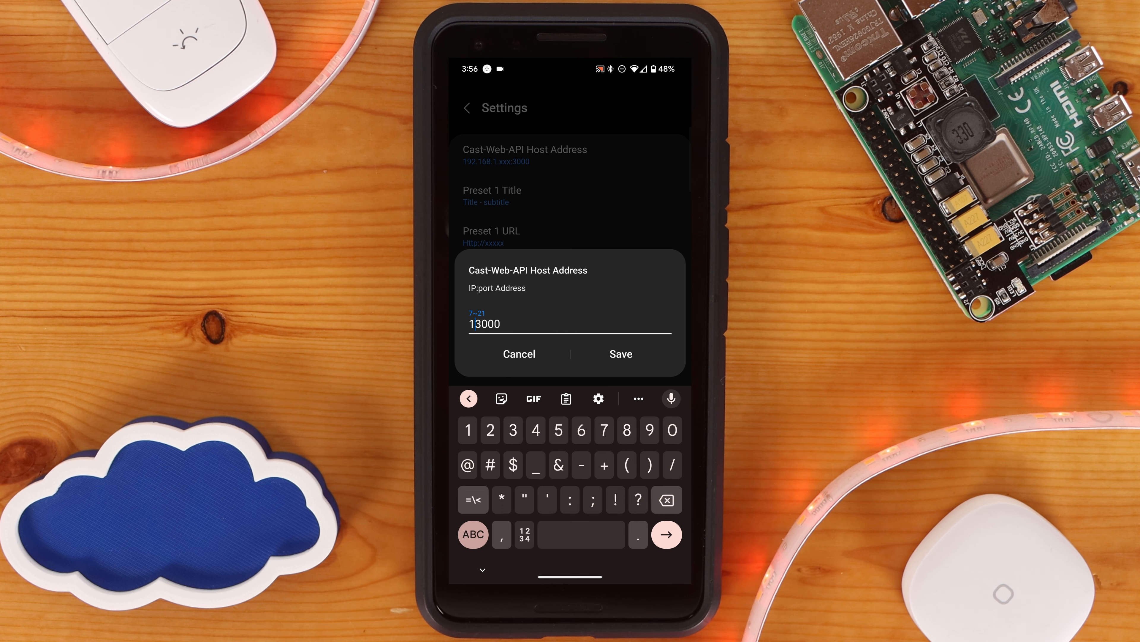
pyautogui.click(620, 353)
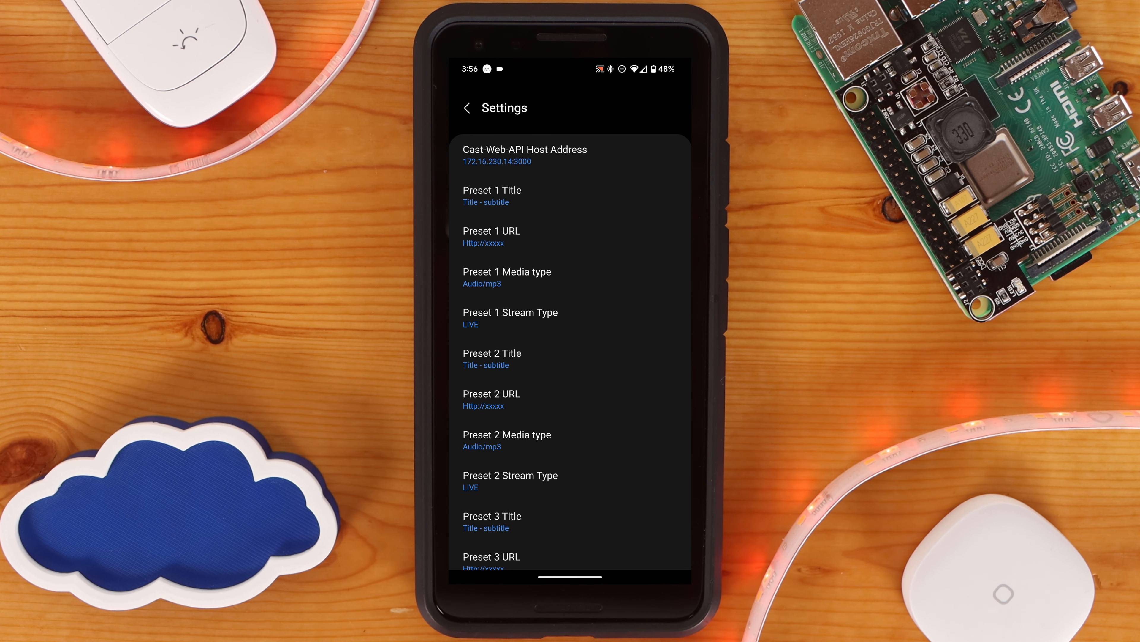
pyautogui.click(467, 107)
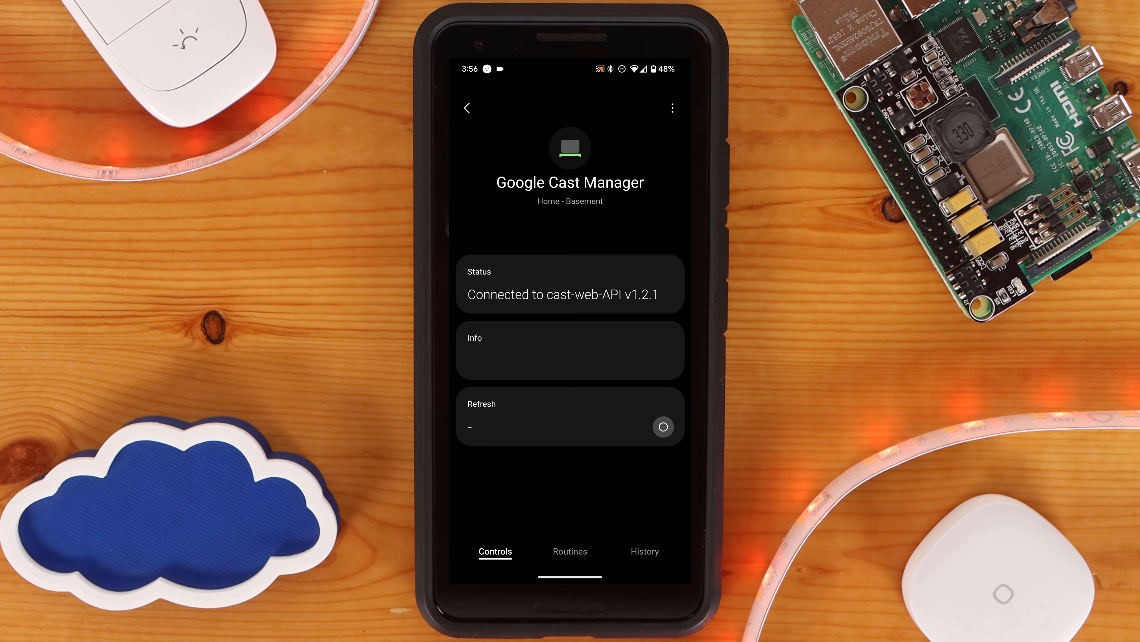
# Step: Scan again to add the Google speakers and displays, then open Office Display
pyautogui.click(468, 108)
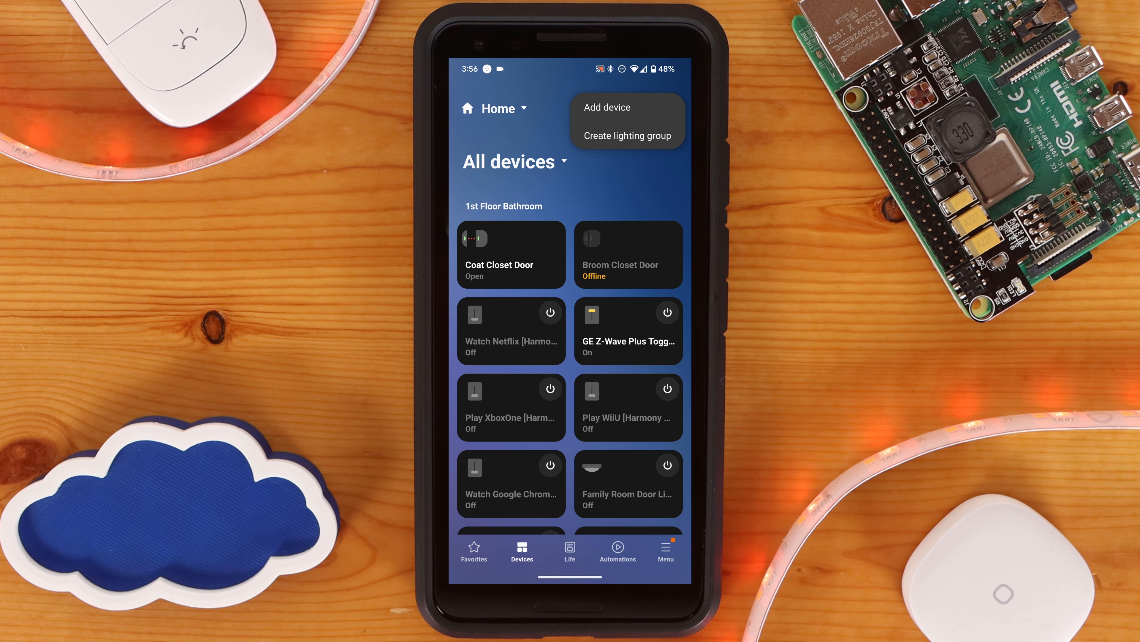
pyautogui.click(606, 107)
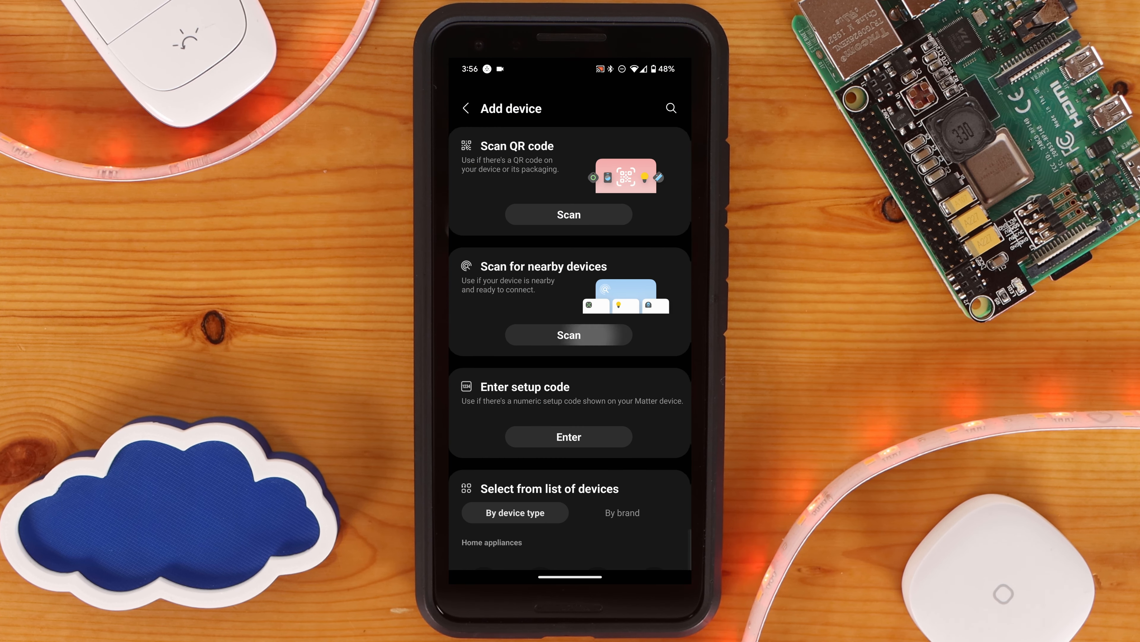
pyautogui.click(569, 334)
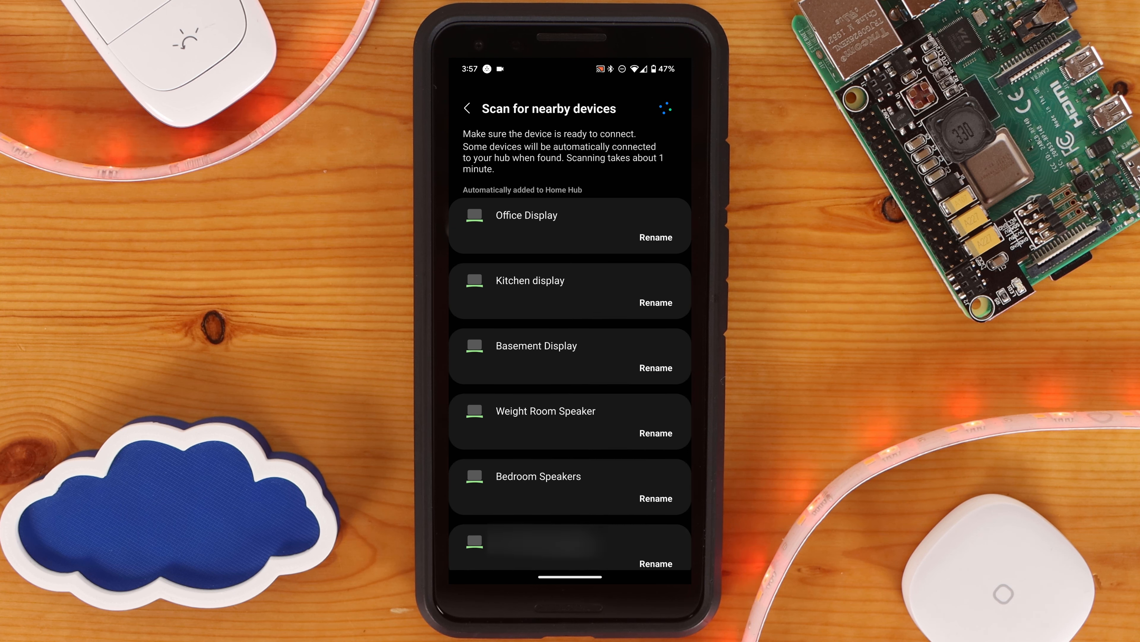
pyautogui.click(526, 215)
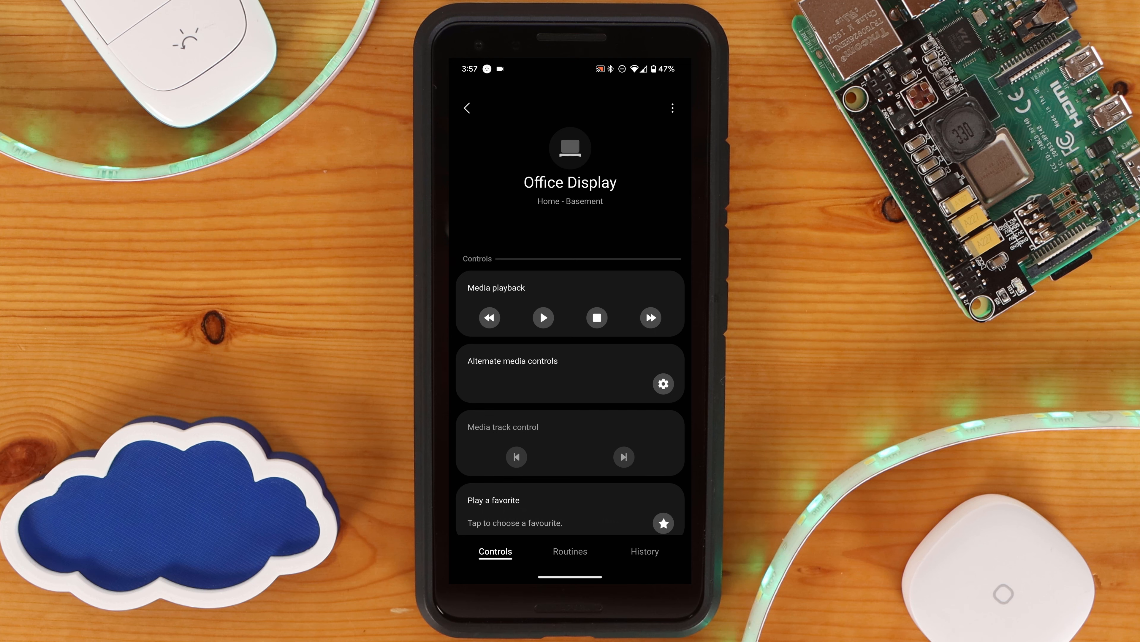
# Step: Review Office Display's Google TTS Language (En-US) setting and start media playback
pyautogui.click(672, 107)
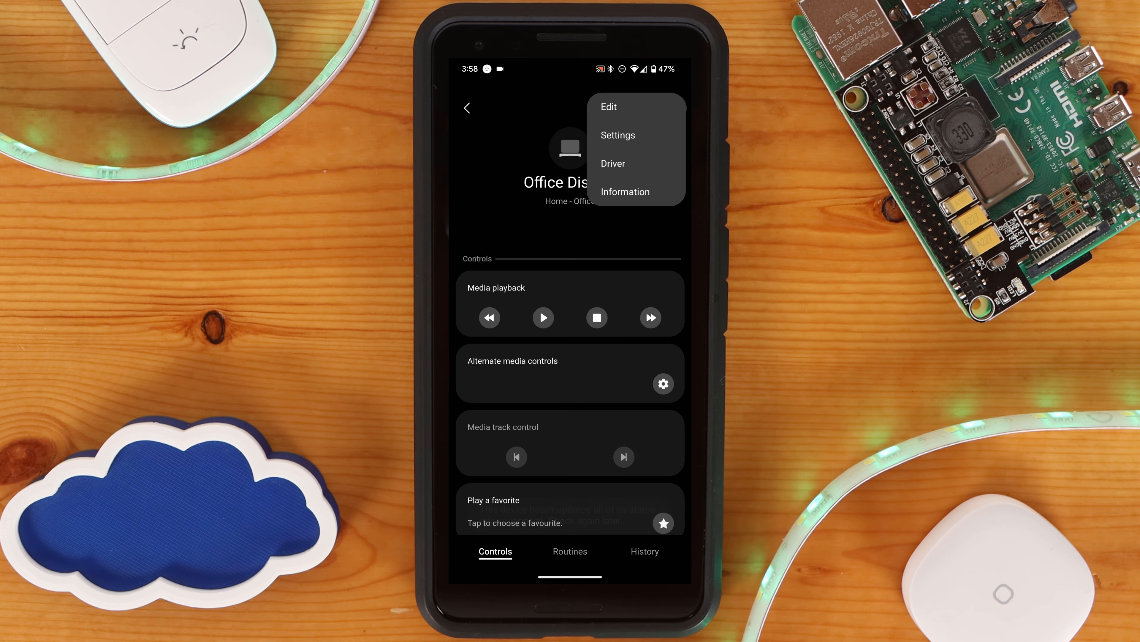
pyautogui.click(618, 135)
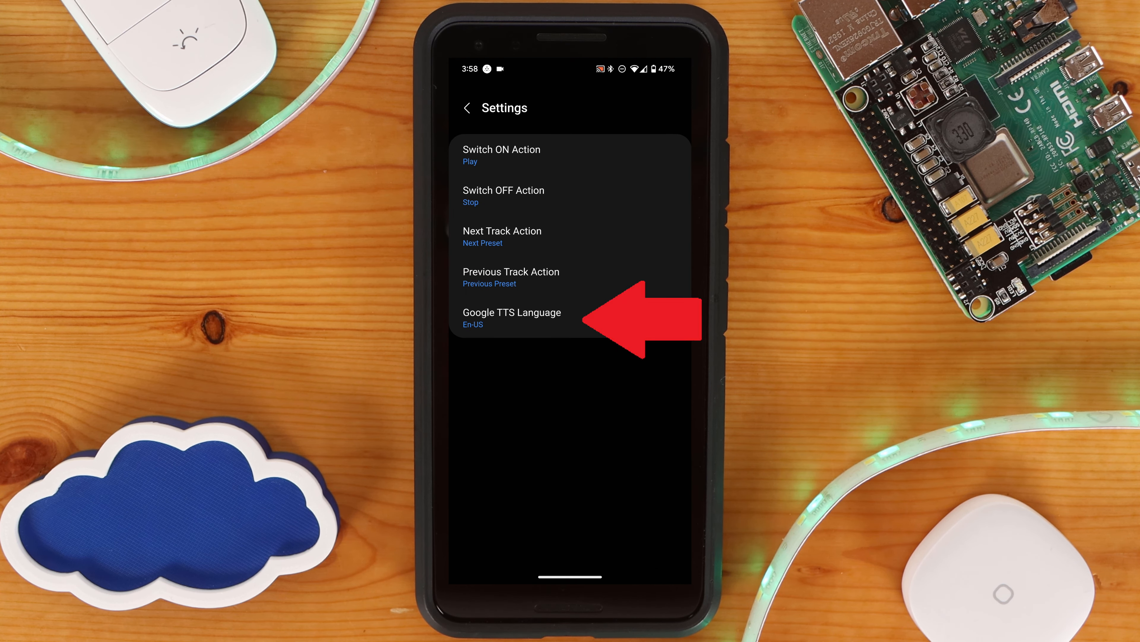
pyautogui.click(468, 108)
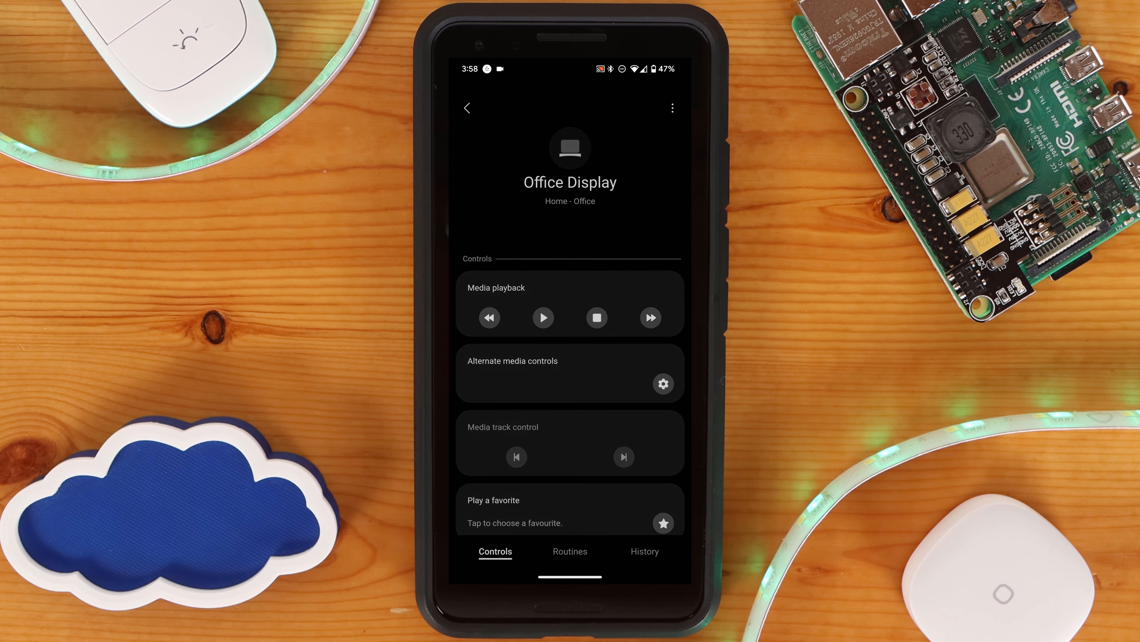
pyautogui.click(663, 383)
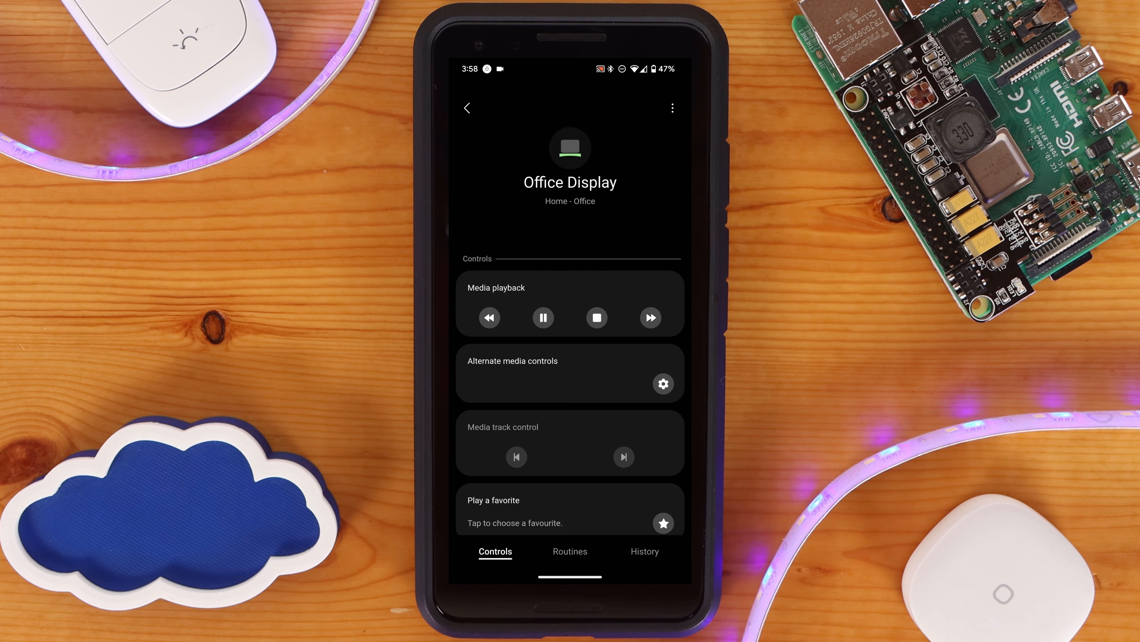
pyautogui.click(618, 550)
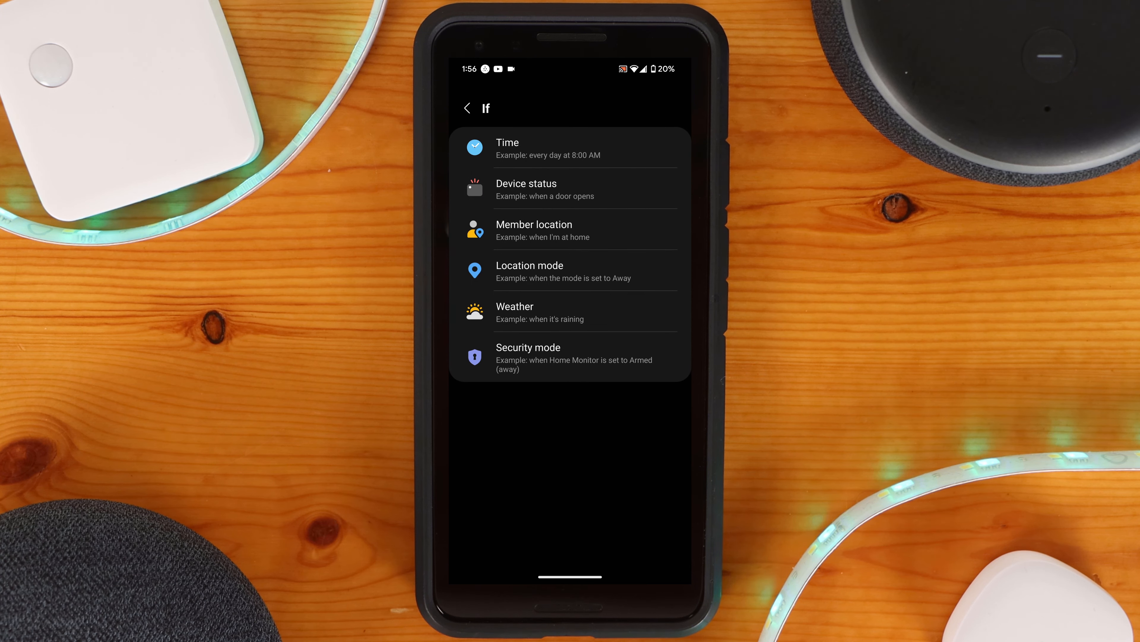
# Step: Make a Time-triggered routine that plays 'Don't forget to like the video' on speakers
pyautogui.click(507, 143)
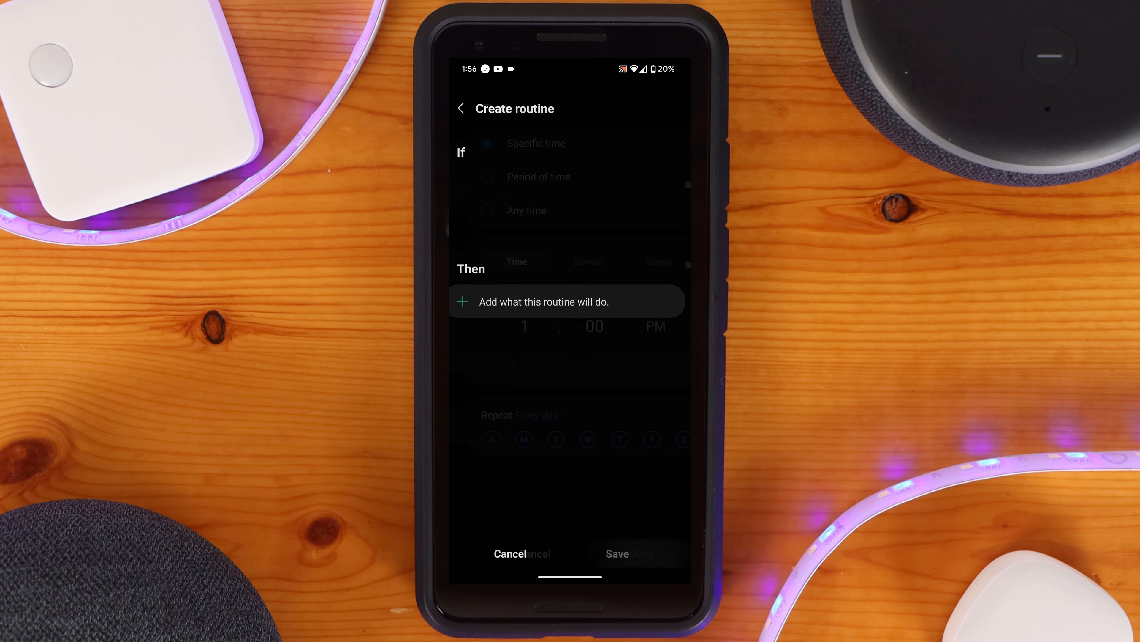
pyautogui.click(566, 301)
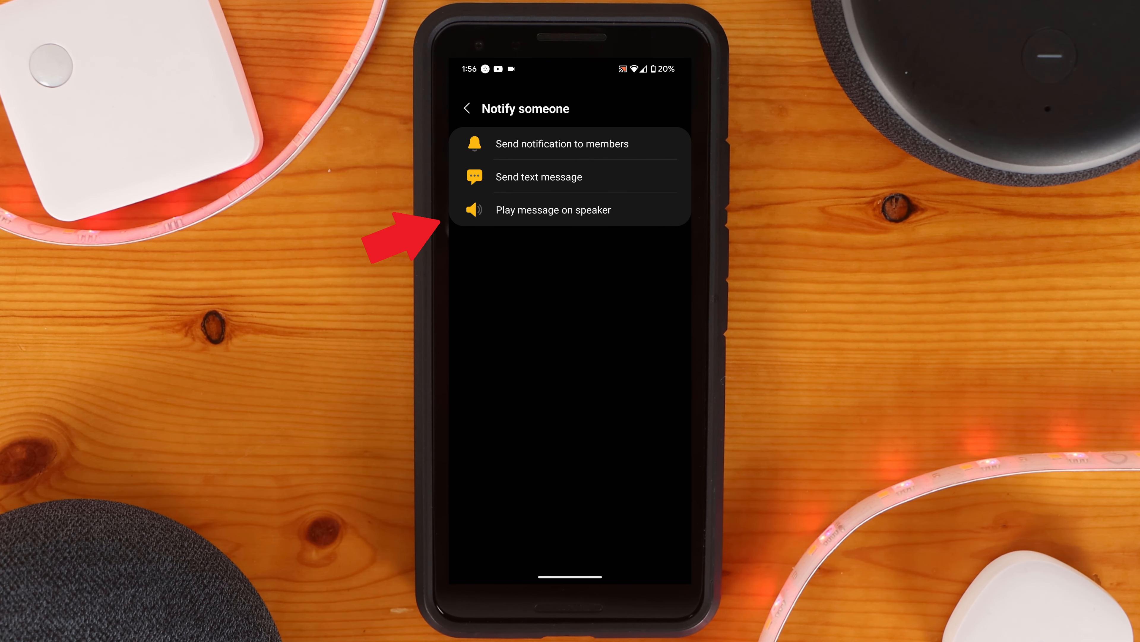
pyautogui.click(552, 210)
pyautogui.write("Don't forget to")
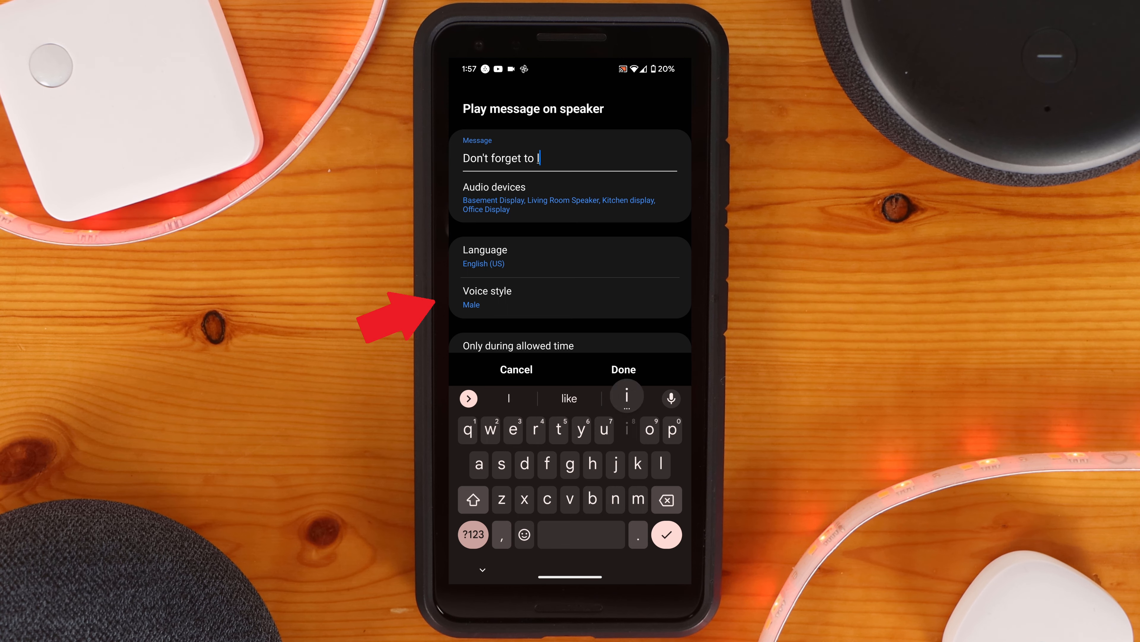
pyautogui.write('ike the video')
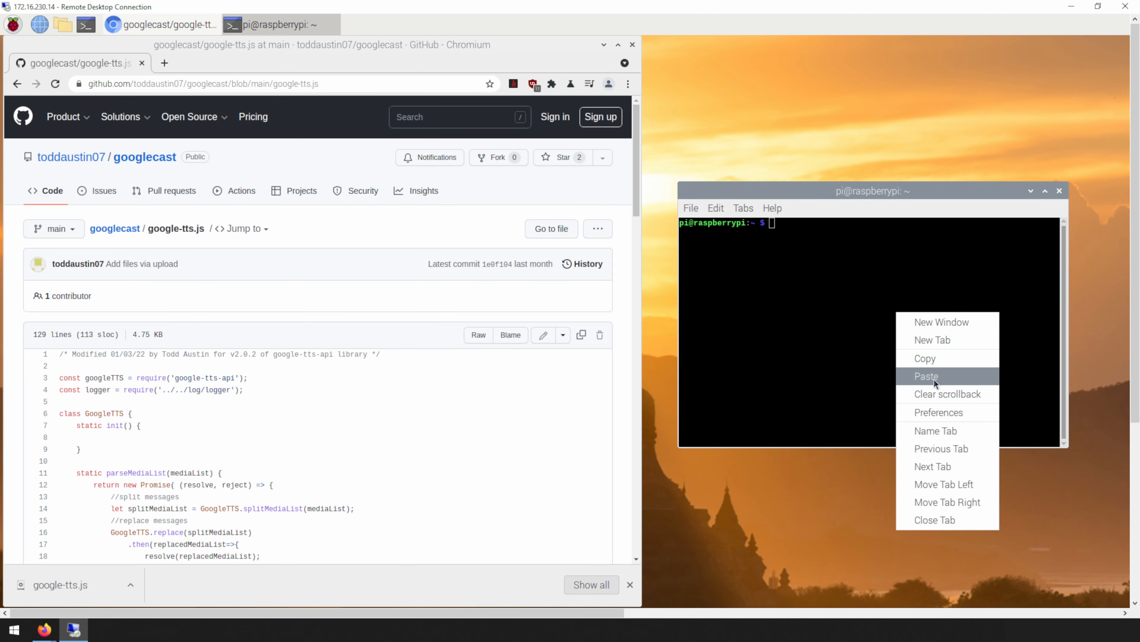
pyautogui.click(926, 376)
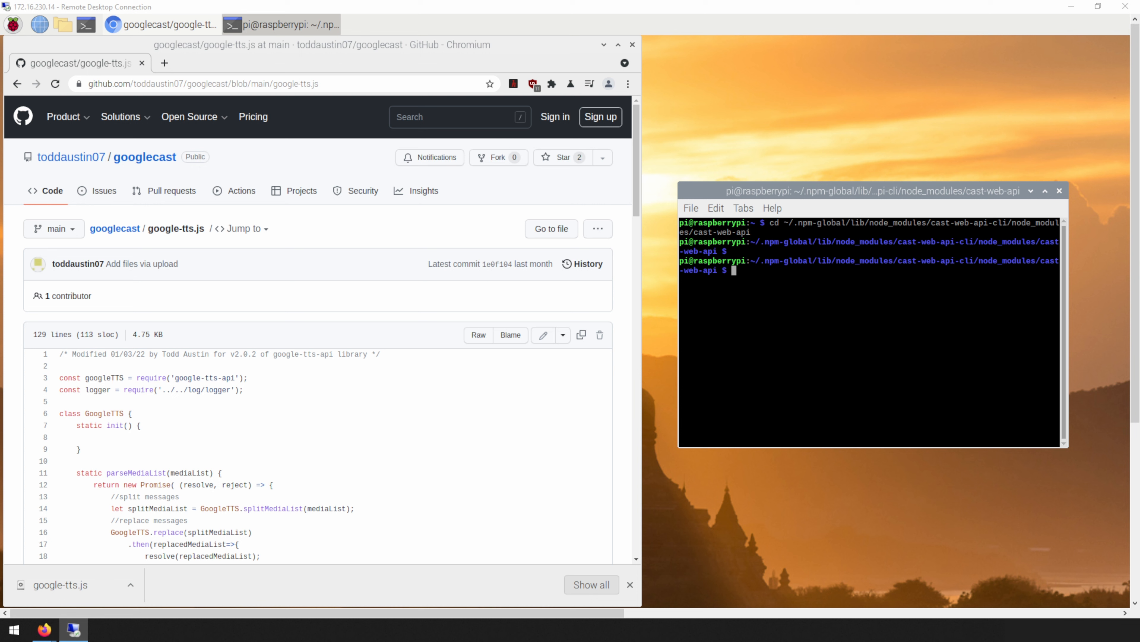
pyautogui.write('sud')
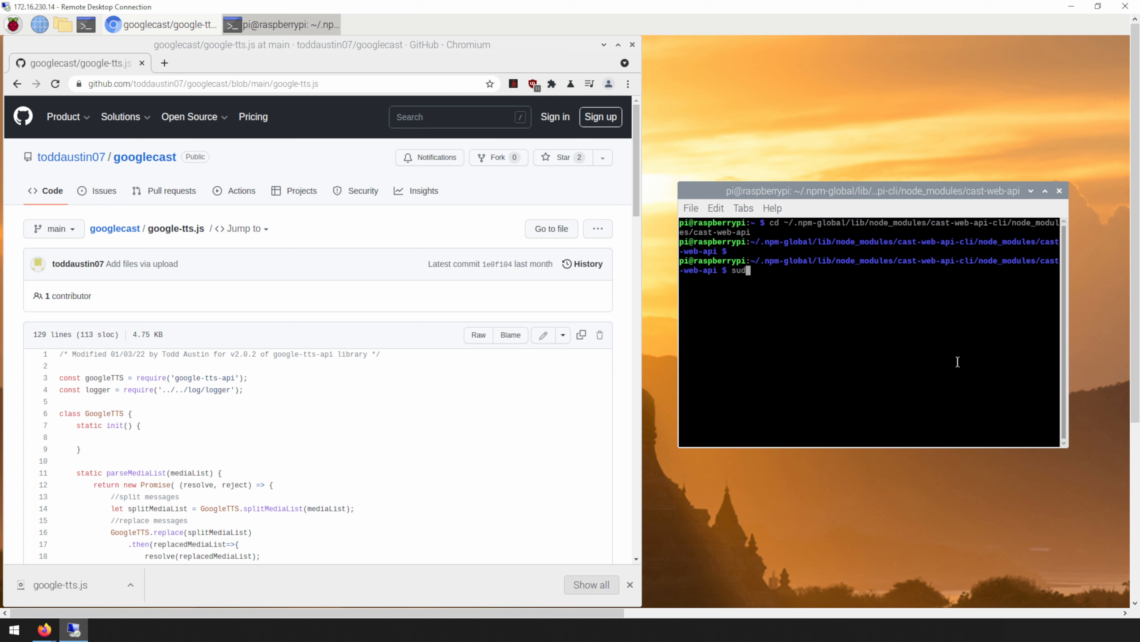
pyautogui.rightClick(920, 349)
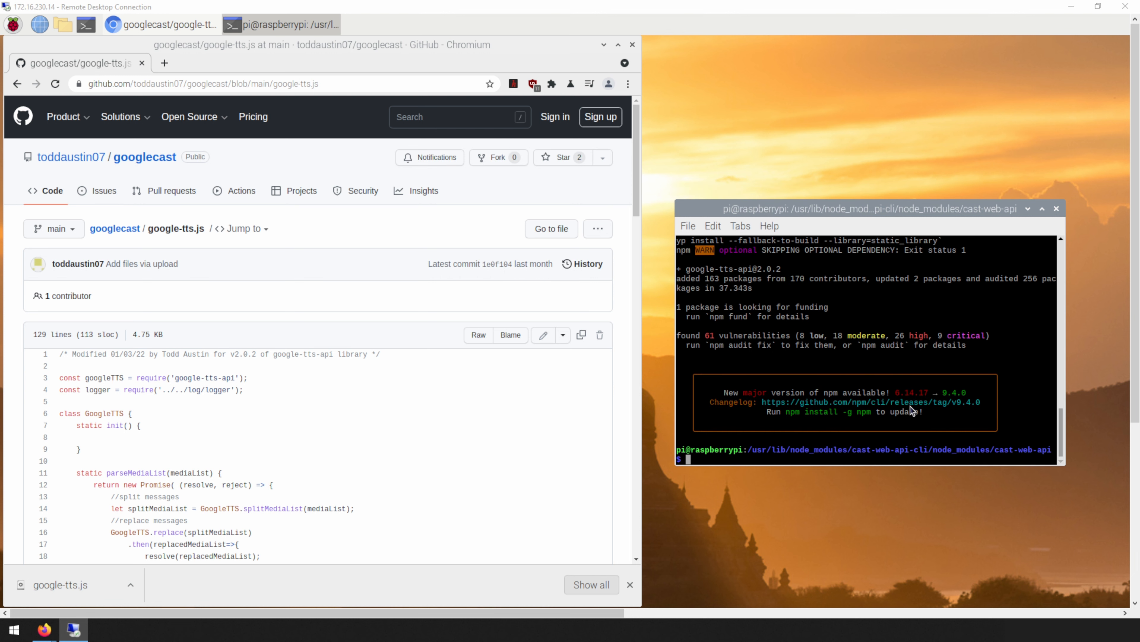
# Step: In lib/device/id, back up google-tts.js and copy the downloaded google-tts.js over it
pyautogui.rightClick(928, 459)
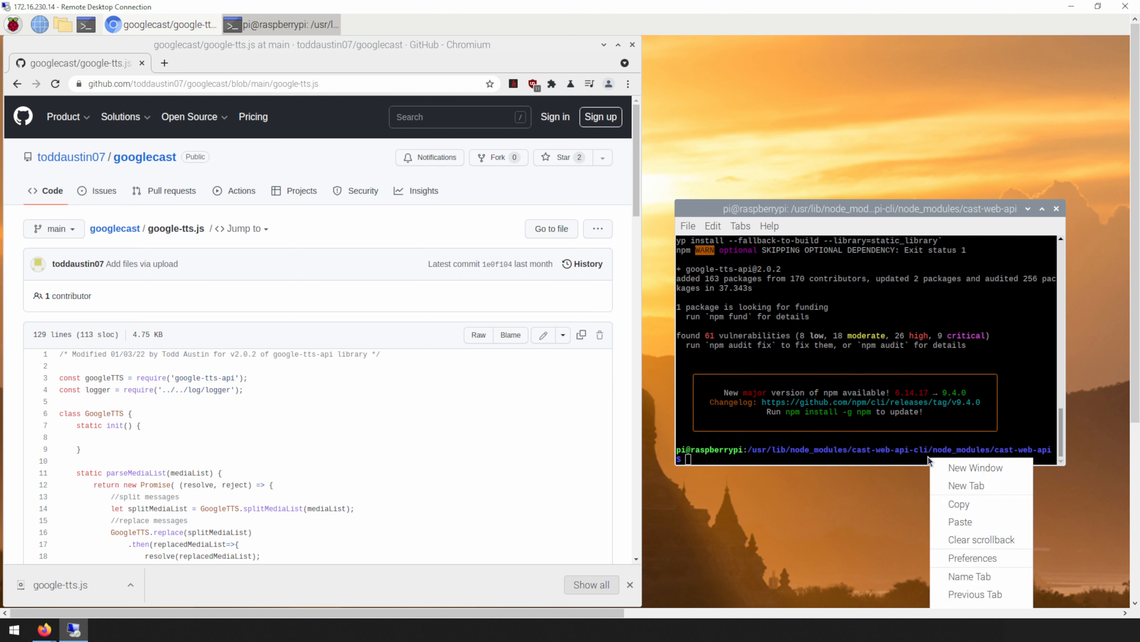
pyautogui.write('cd lib/device/id')
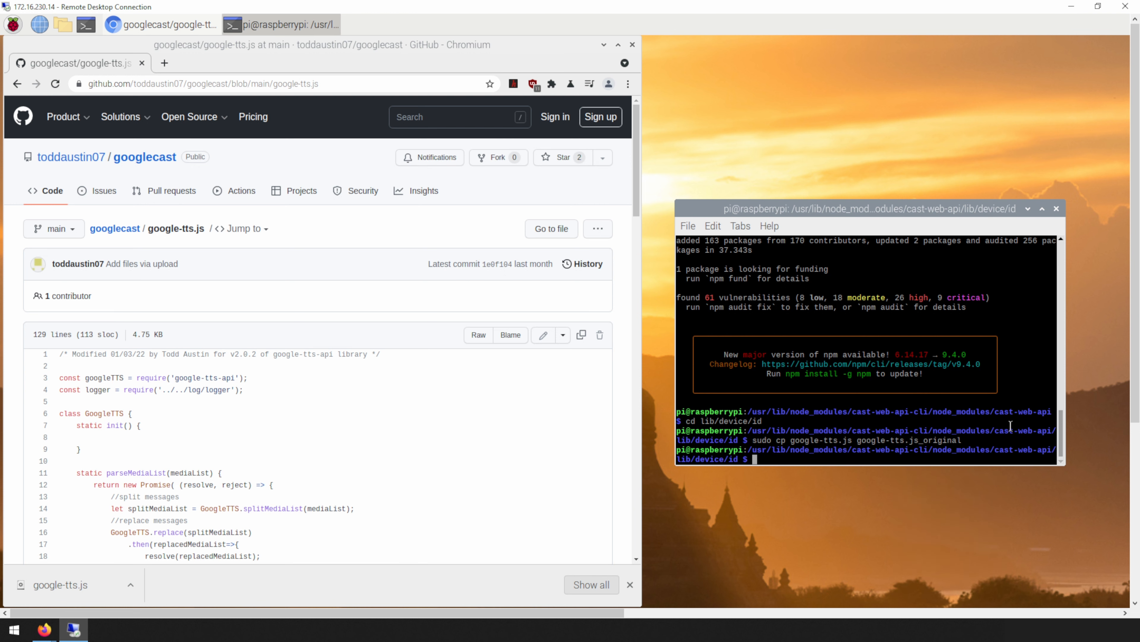
pyautogui.write('sudo')
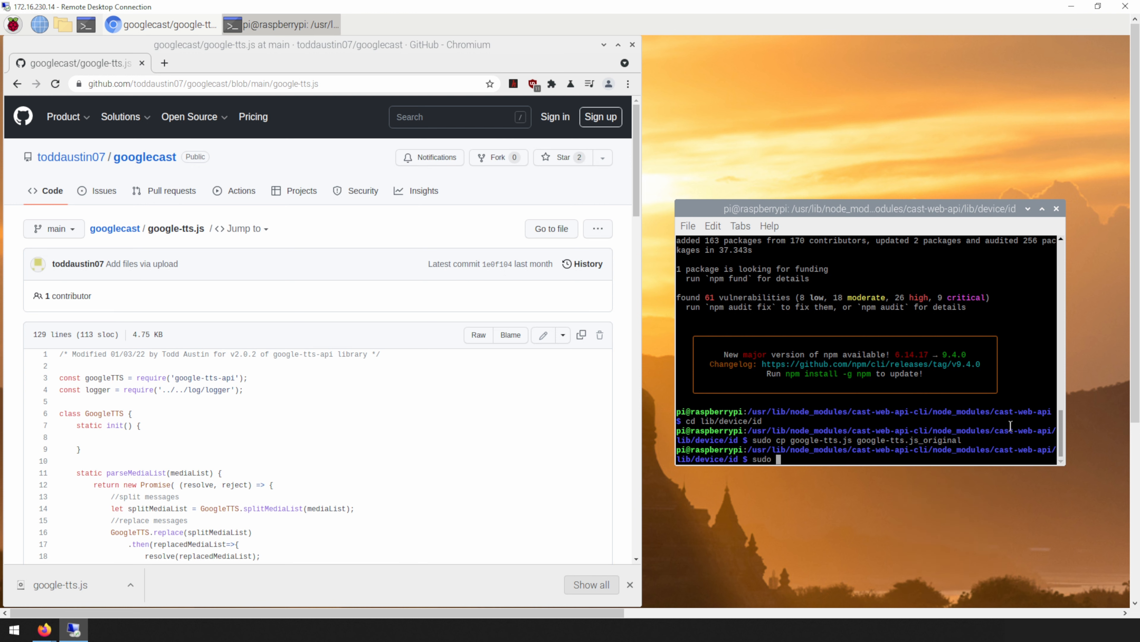
pyautogui.write('cp ~/Downloads/google-tts.js google-tts.js')
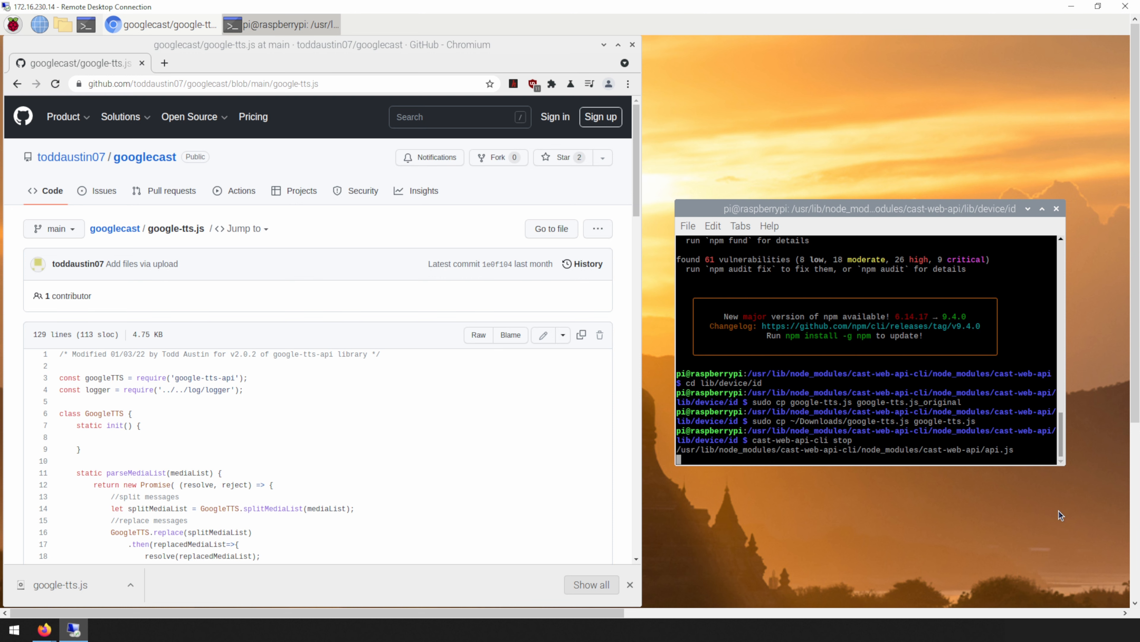
# Step: Restart the service with cast-web-api-cli start
pyautogui.write('cast-web-api-cli start')
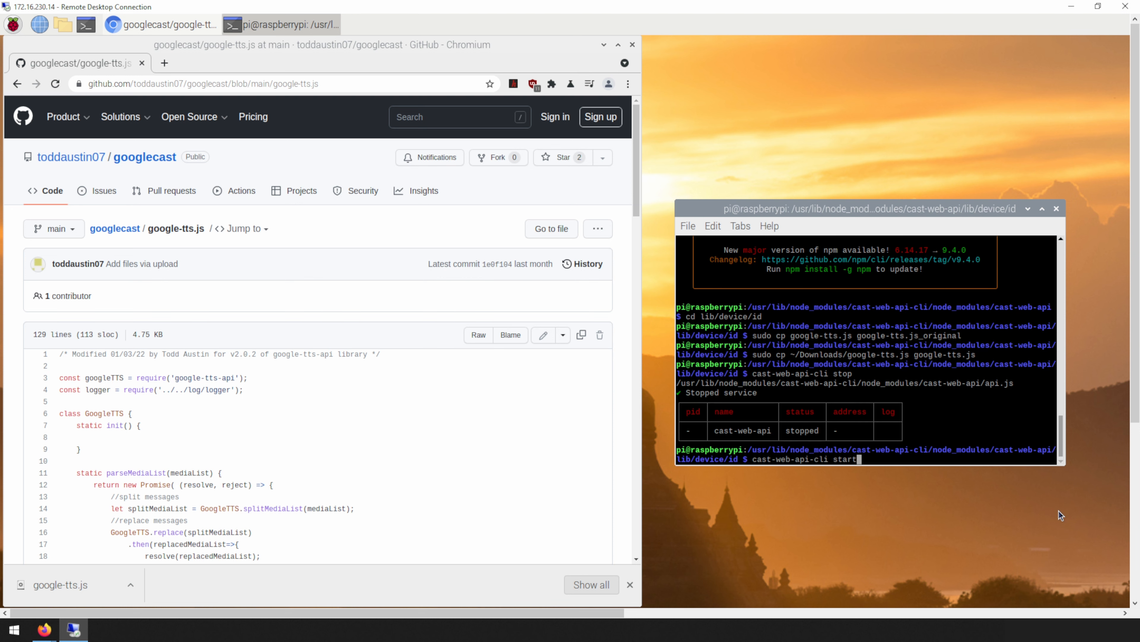